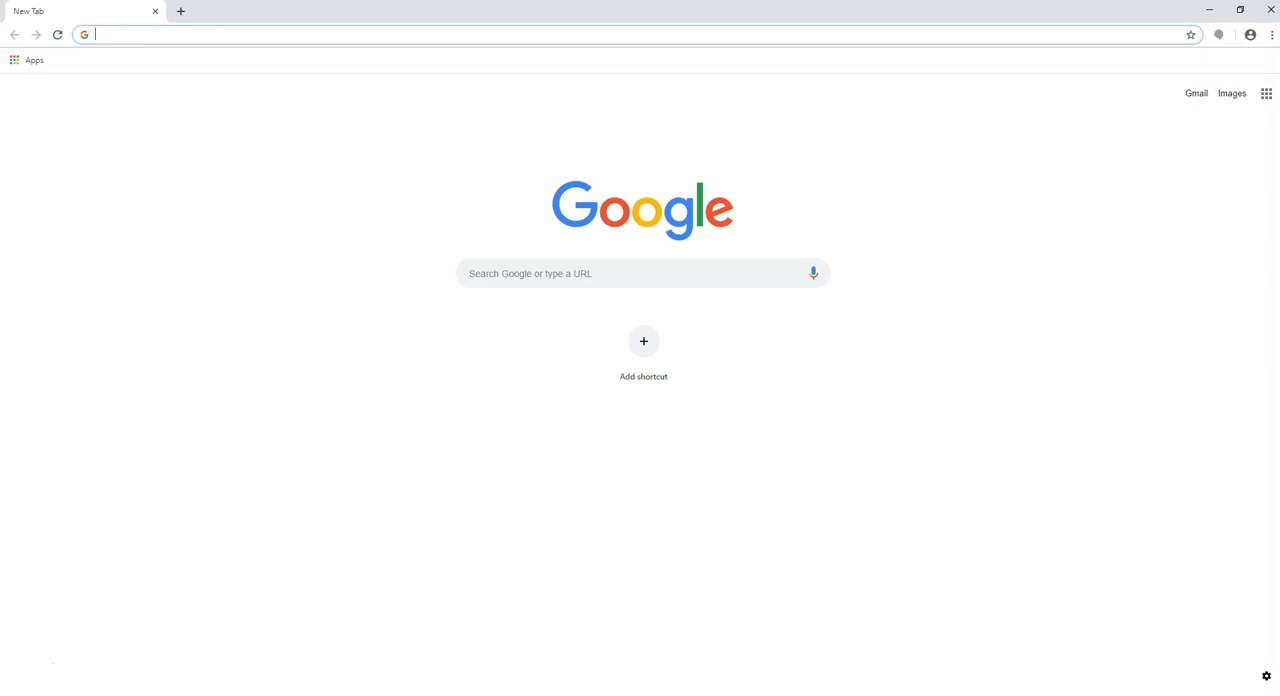
mouse_move(926, 37)
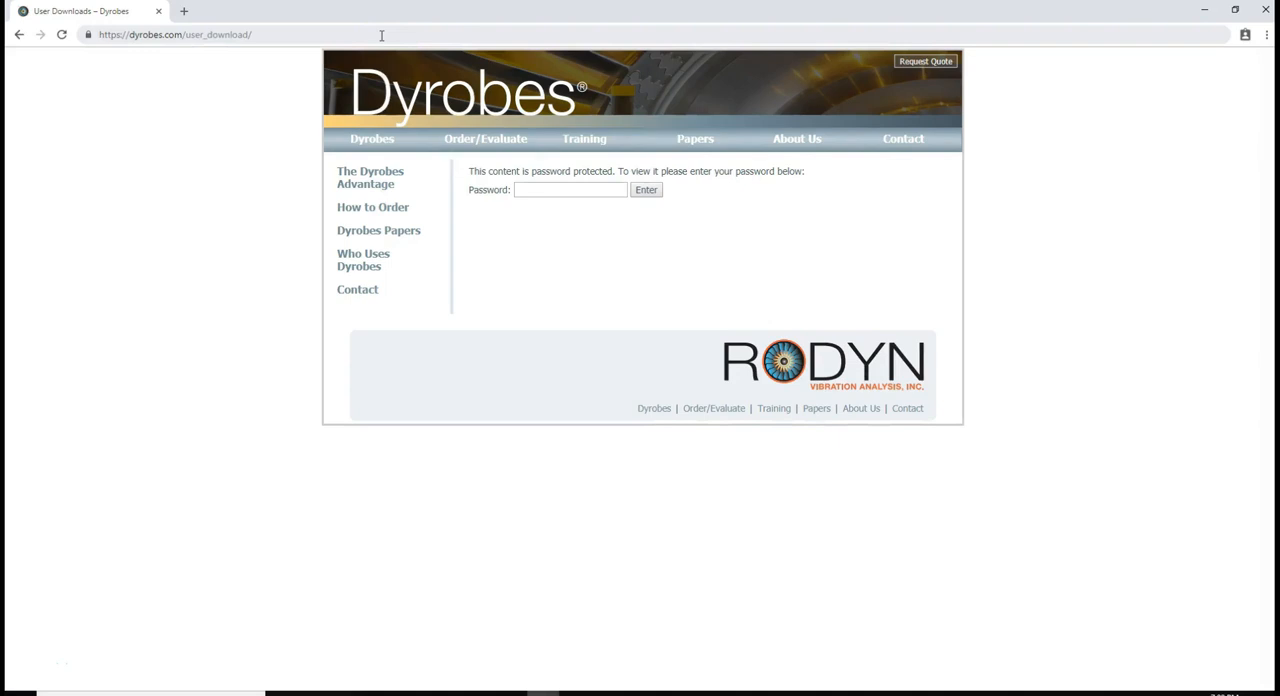
Enter and submit the password on dyrobes.com/user_download to reveal the setup files.
left_click(570, 189)
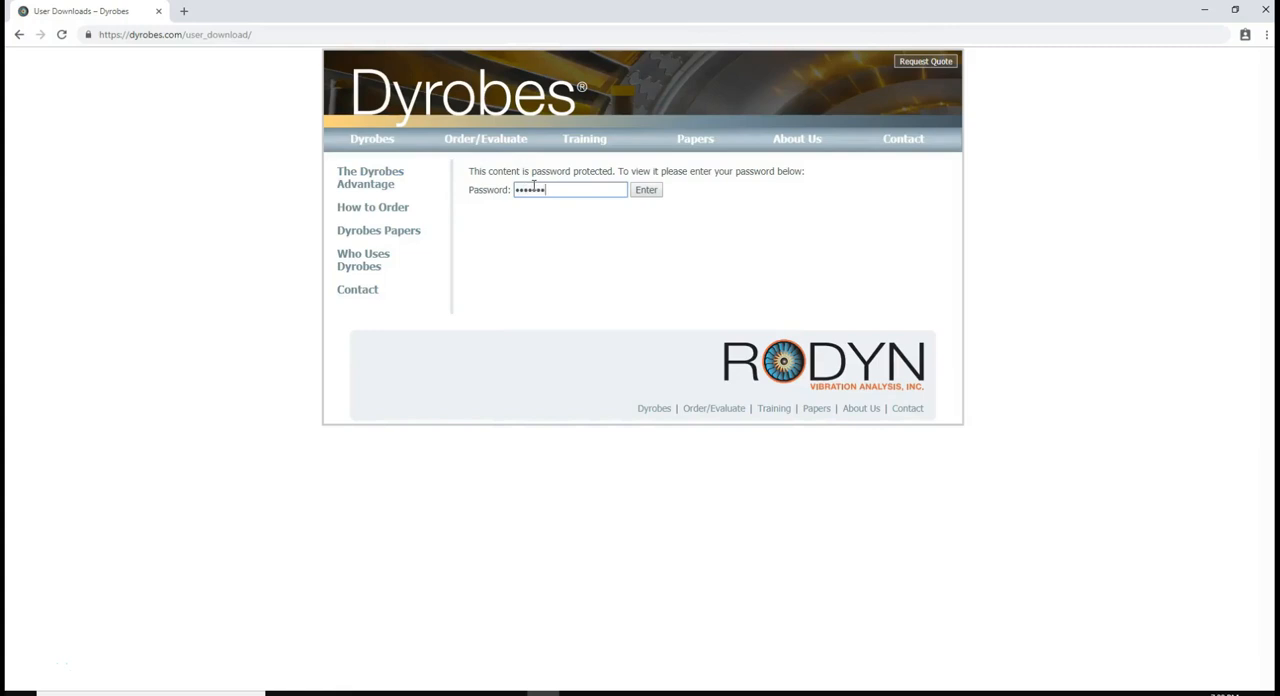
left_click(645, 190)
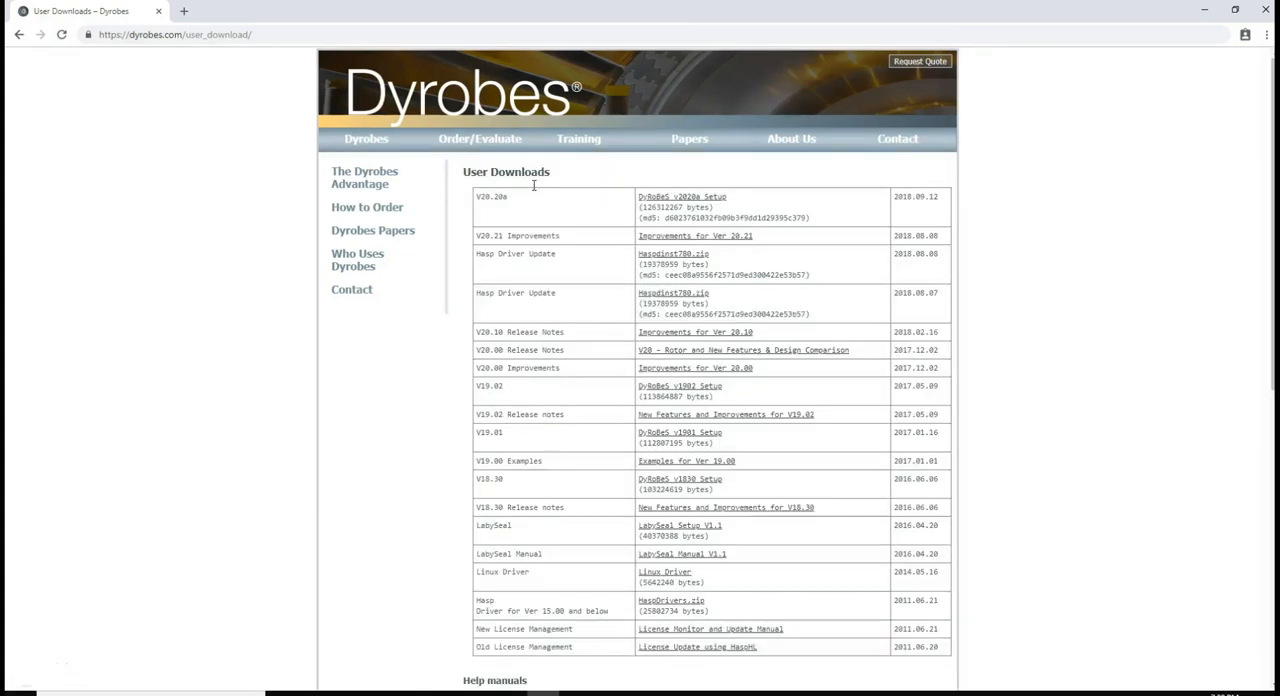
mouse_move(563, 35)
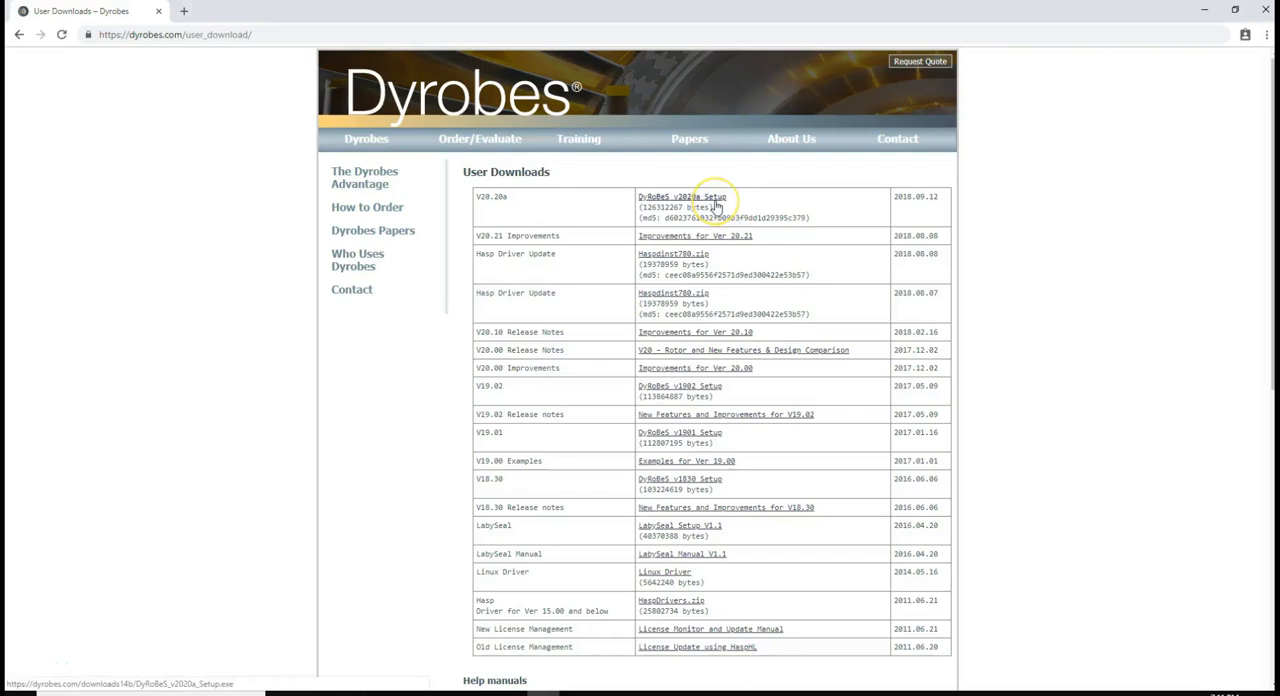
Download the DyRoBeS v2020a setup and run it via More info, Run anyway.
left_click(682, 196)
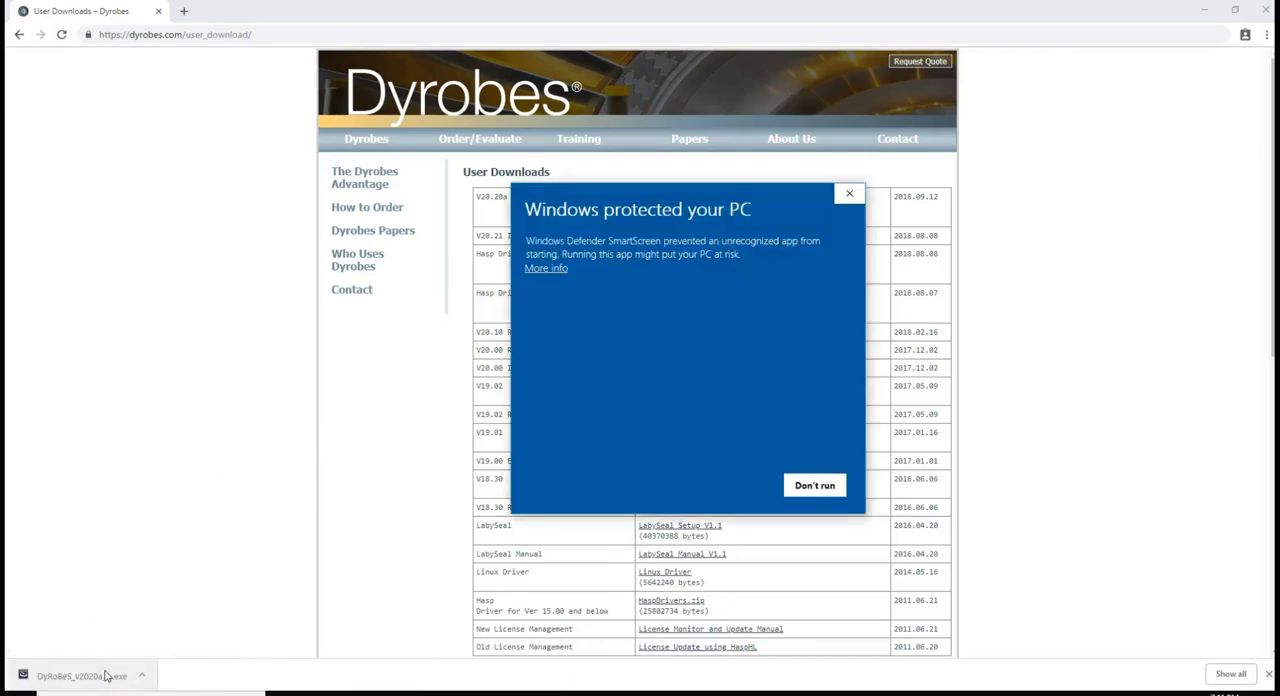
left_click(546, 268)
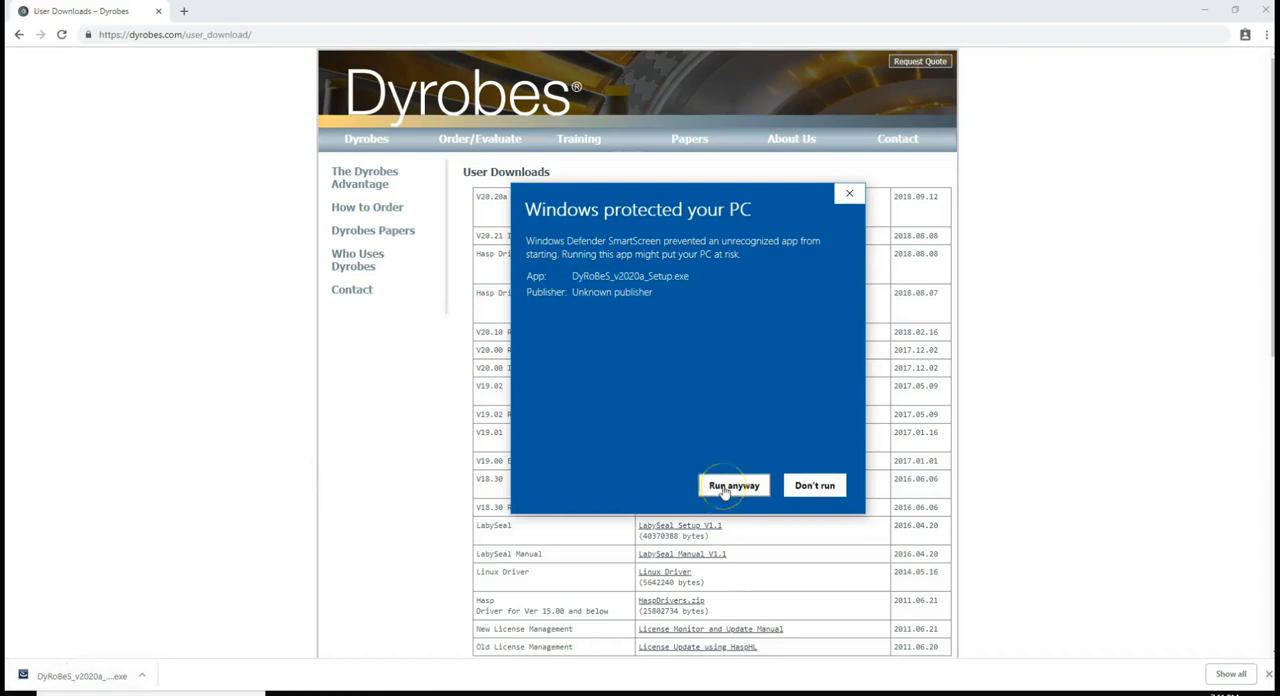
left_click(733, 485)
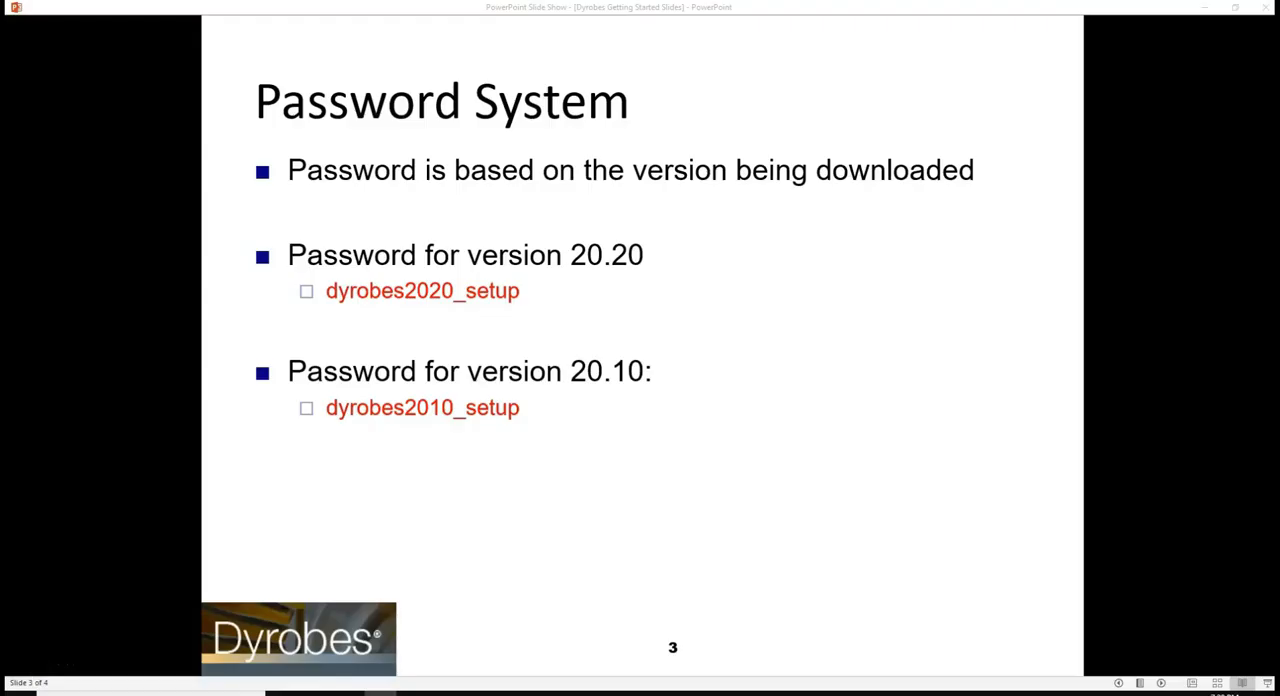
mouse_move(547, 300)
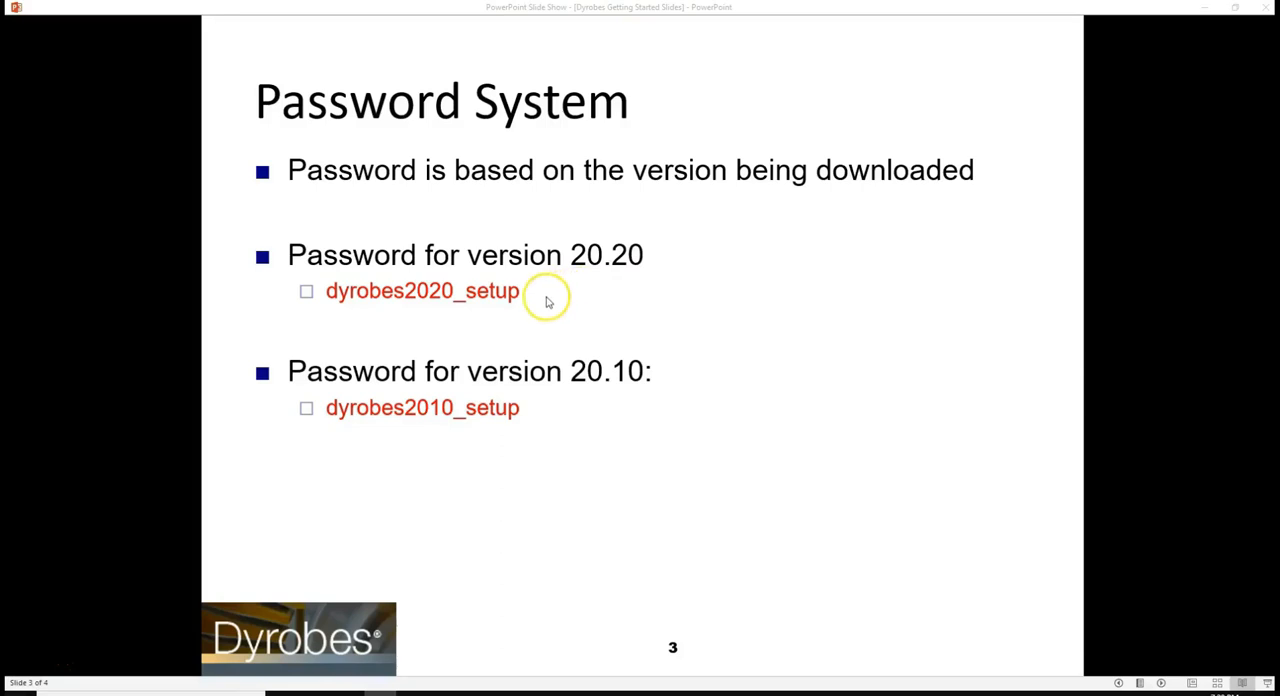
mouse_move(546, 301)
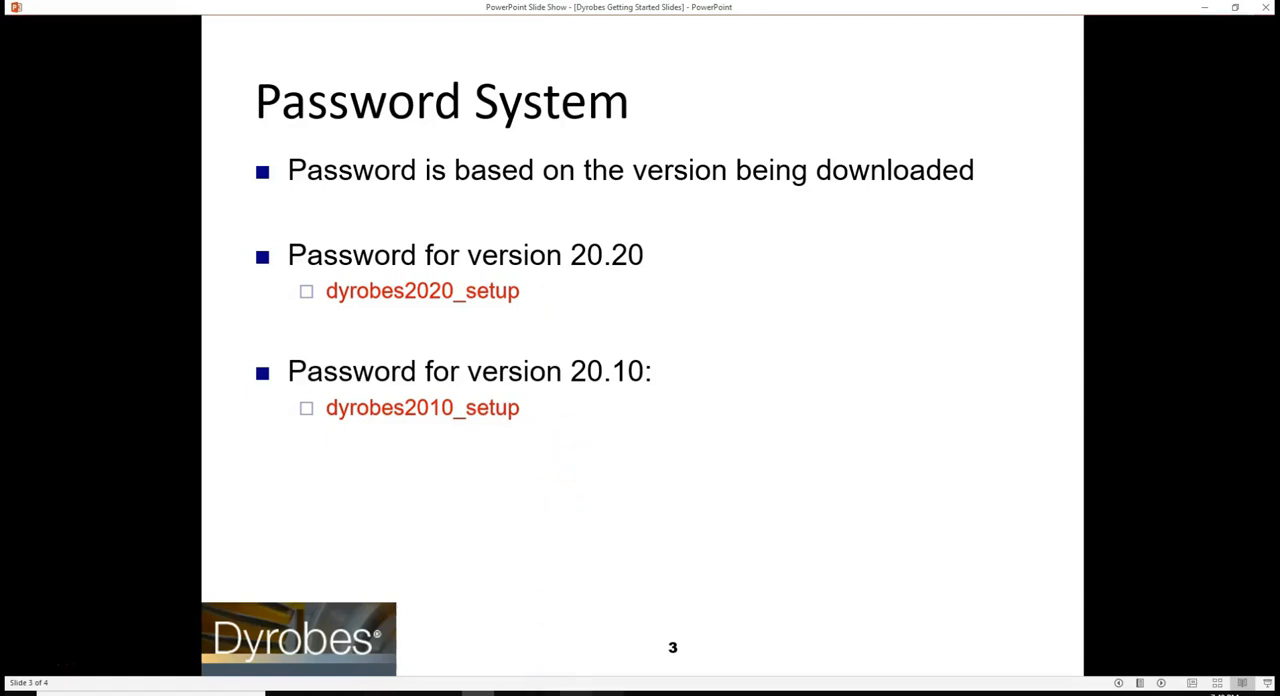
Show the 'Password System' slide with the dyrobes2020_setup password as the installer opens.
left_click(422, 290)
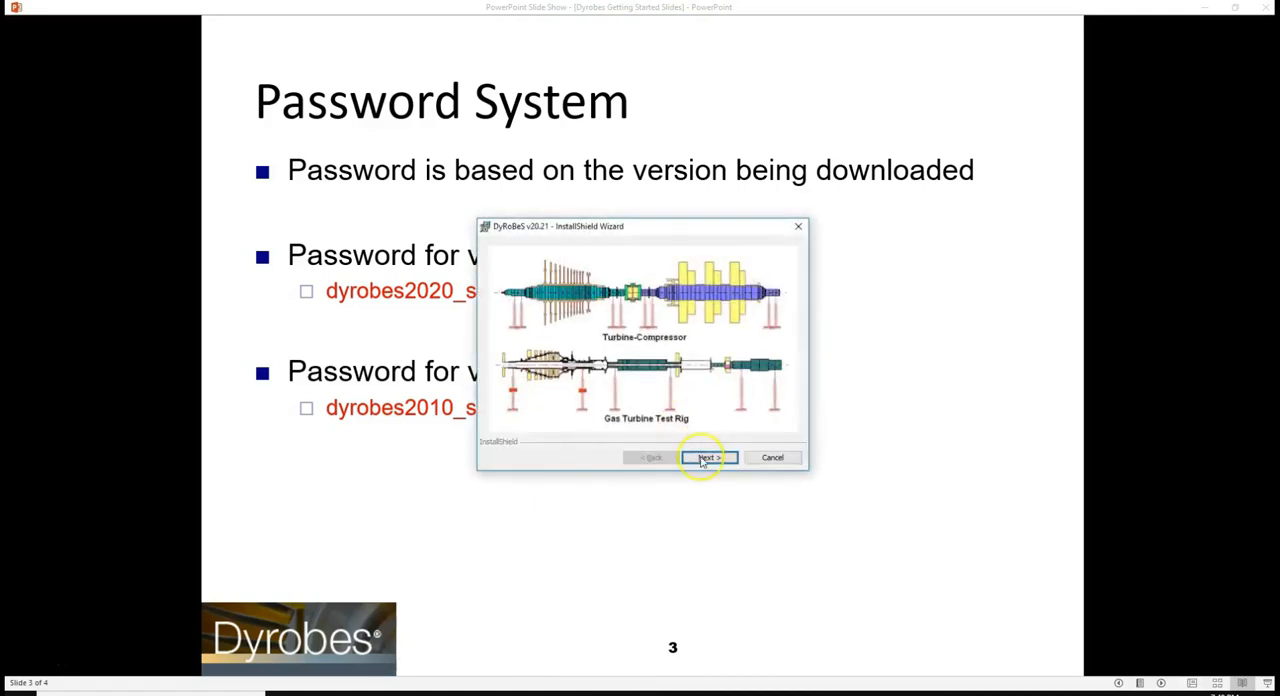
Advance the DyRoBeS v20.21 wizard, accepting the license and scrolling through the readme.
left_click(708, 457)
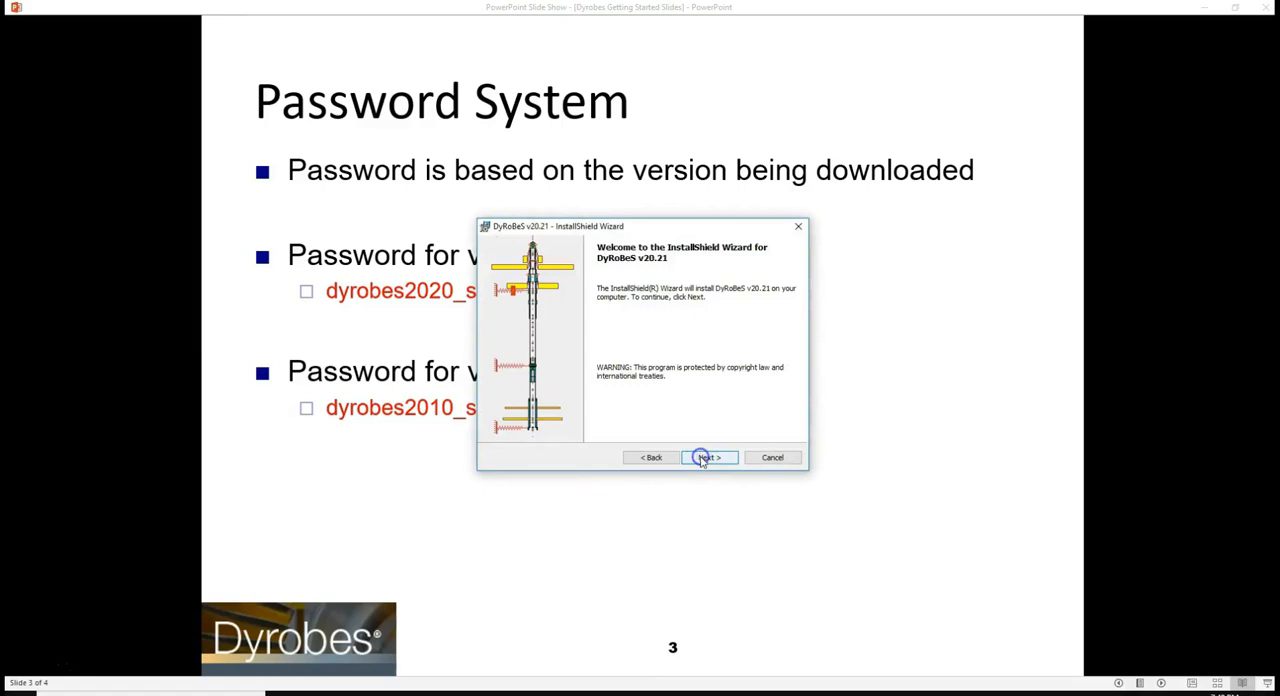
left_click(708, 457)
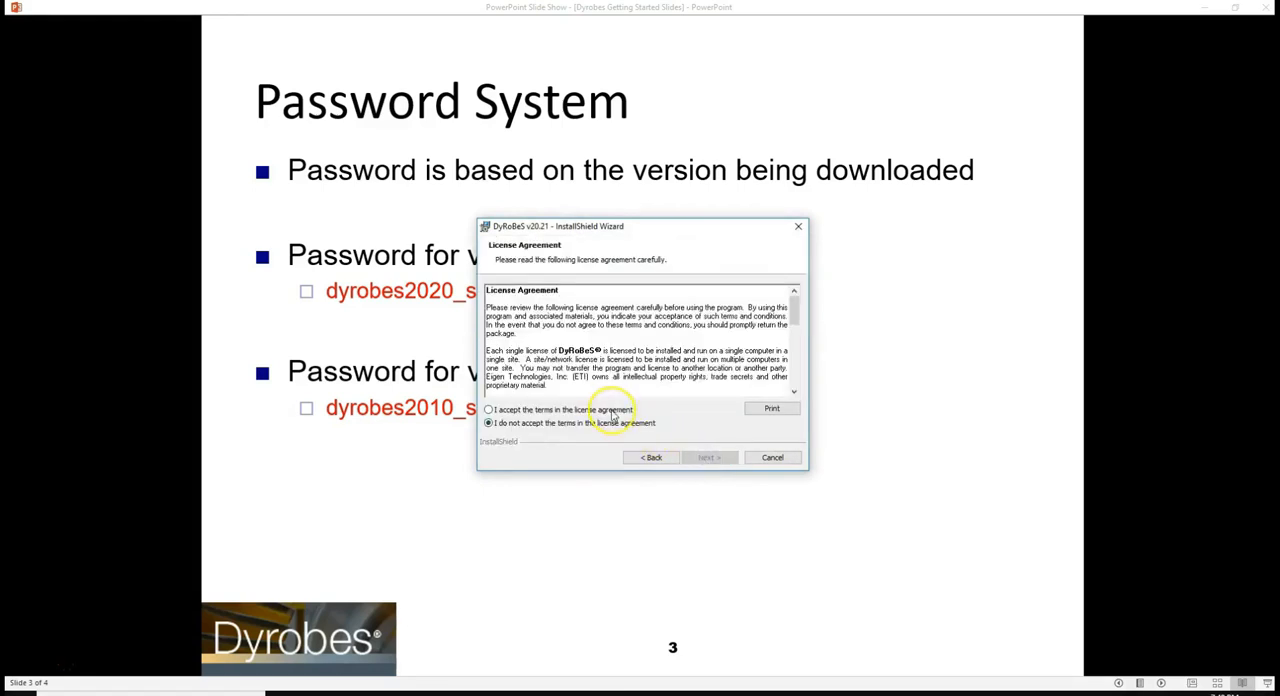
left_click(708, 457)
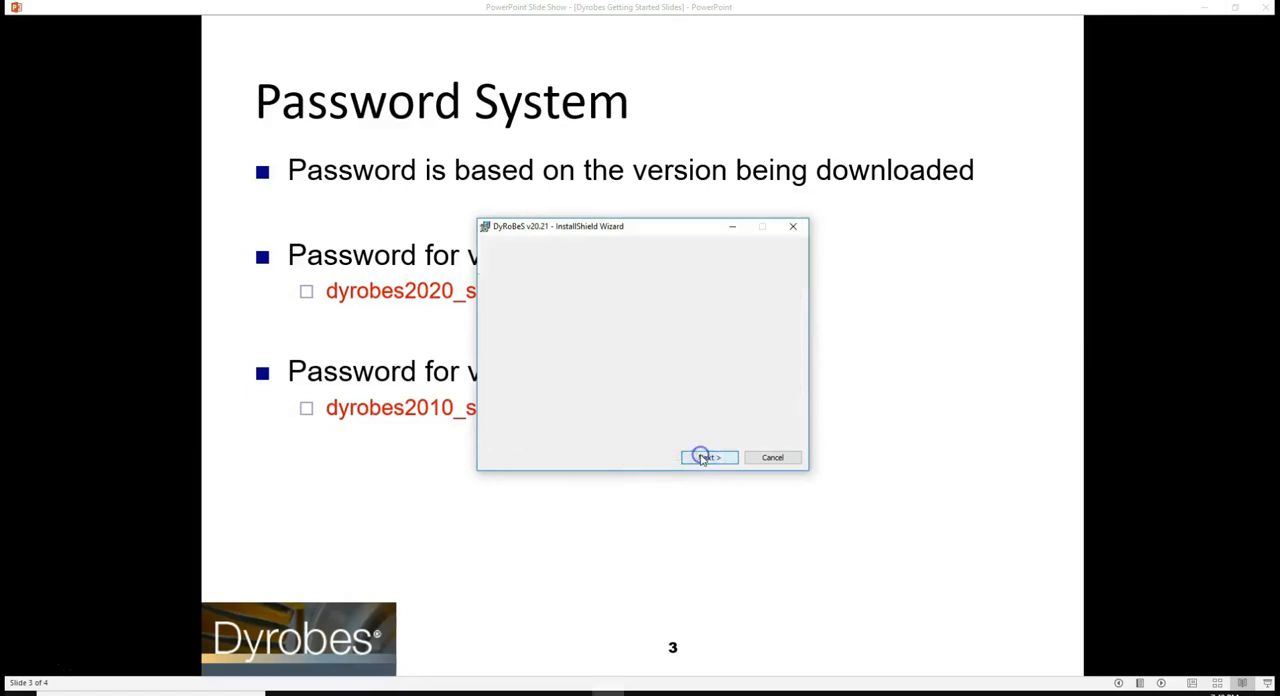
left_click(708, 457)
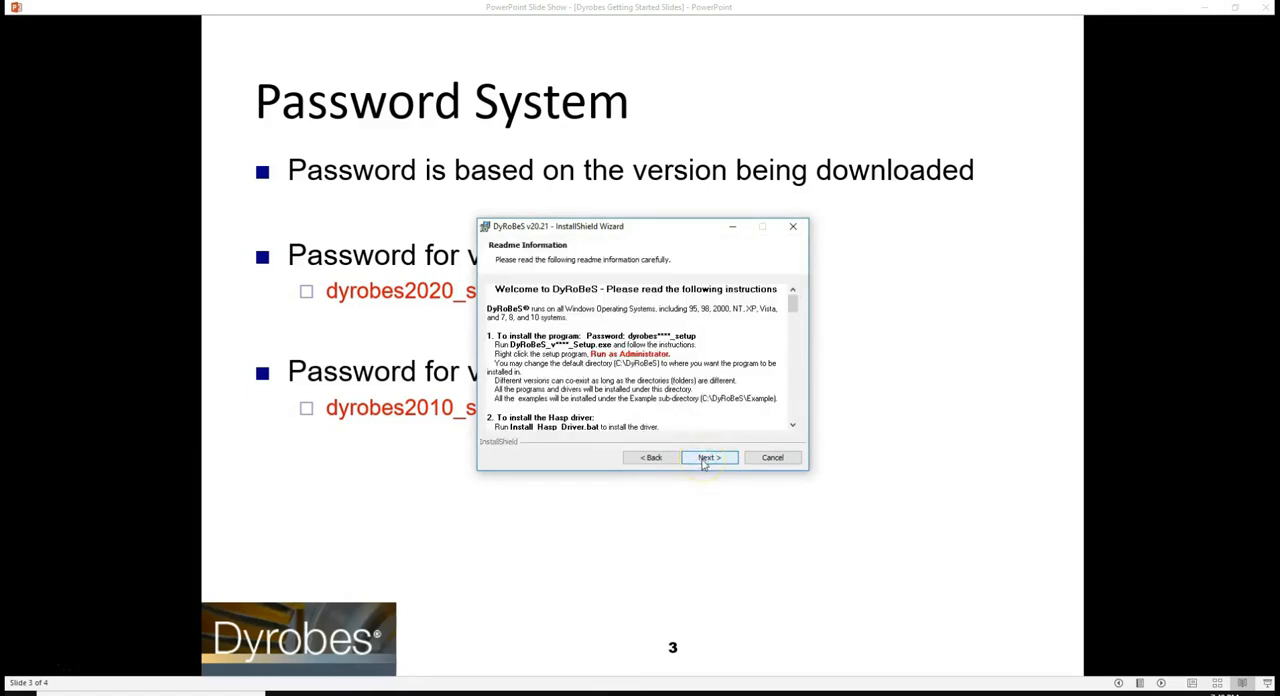
scroll("down", 3)
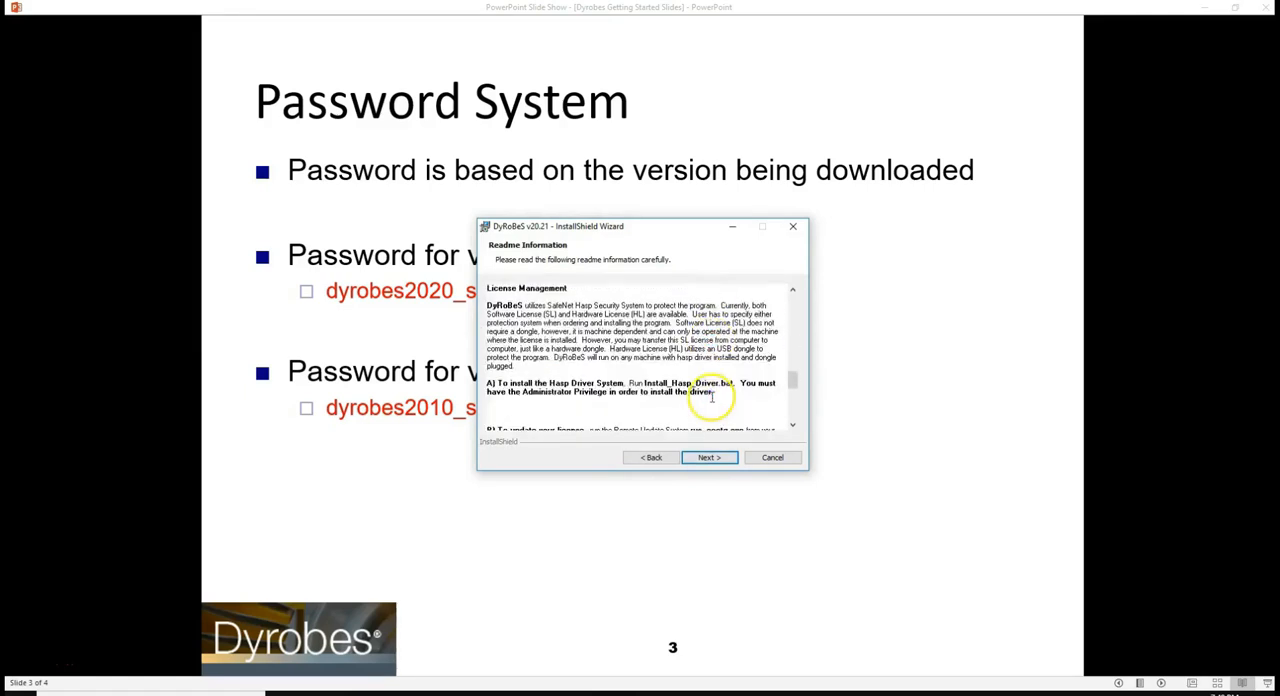
scroll("down", 3)
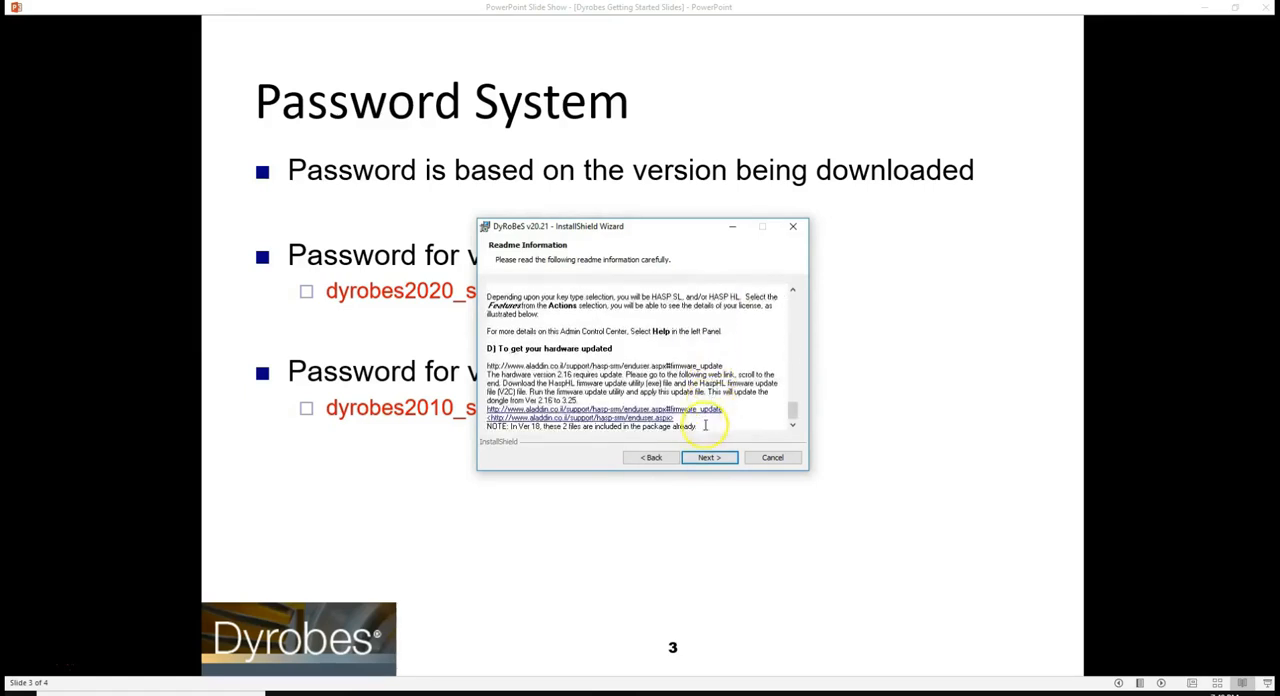
left_click(709, 457)
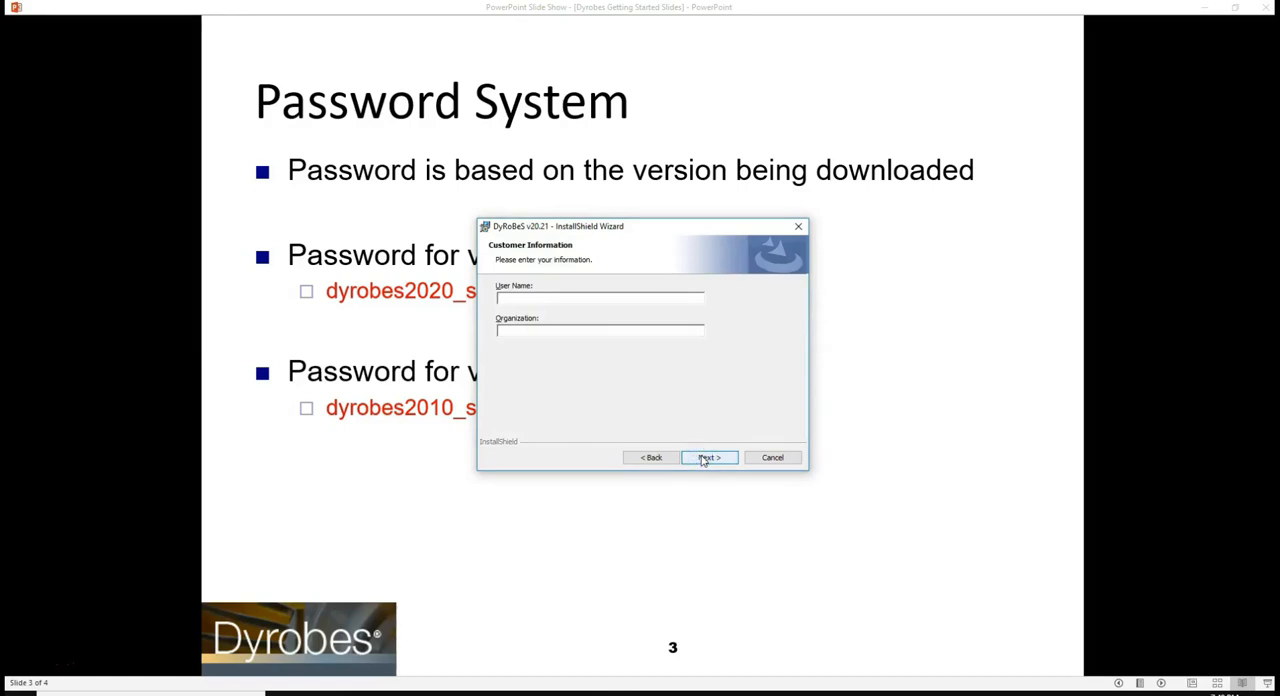
Enter customer details 'Thomas' and 'Eng', keep default folders, install and finish.
type("Thomas")
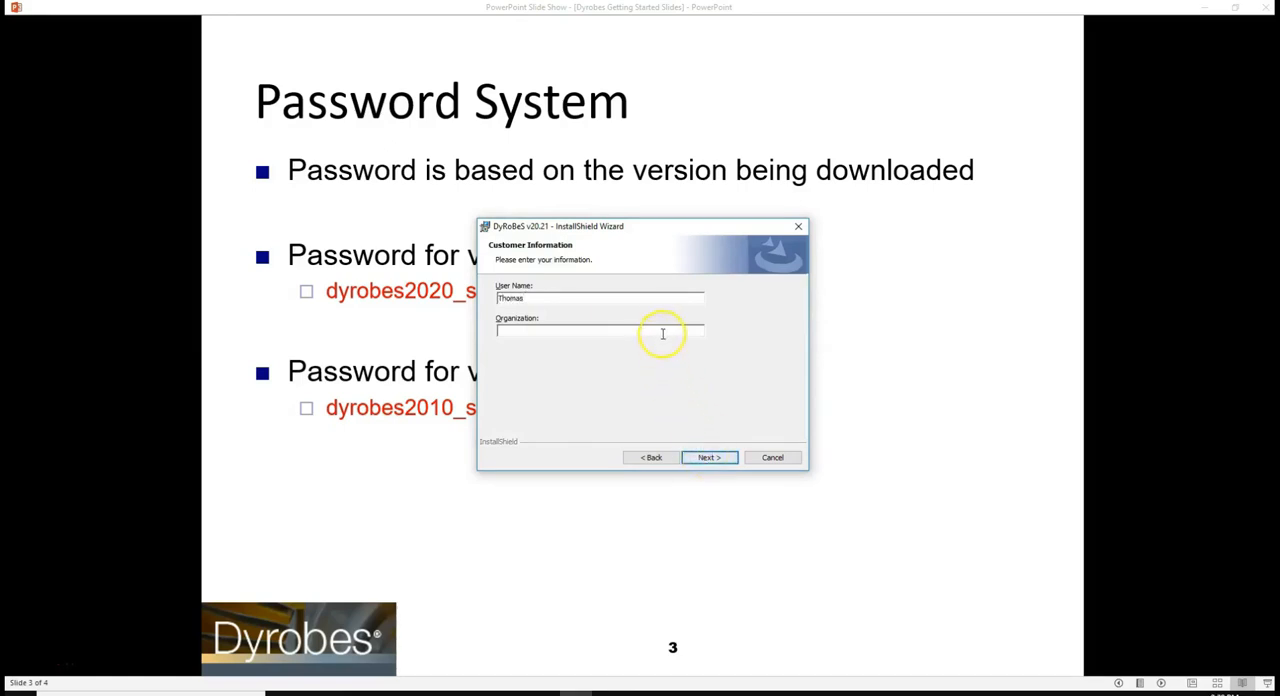
type("Engineering")
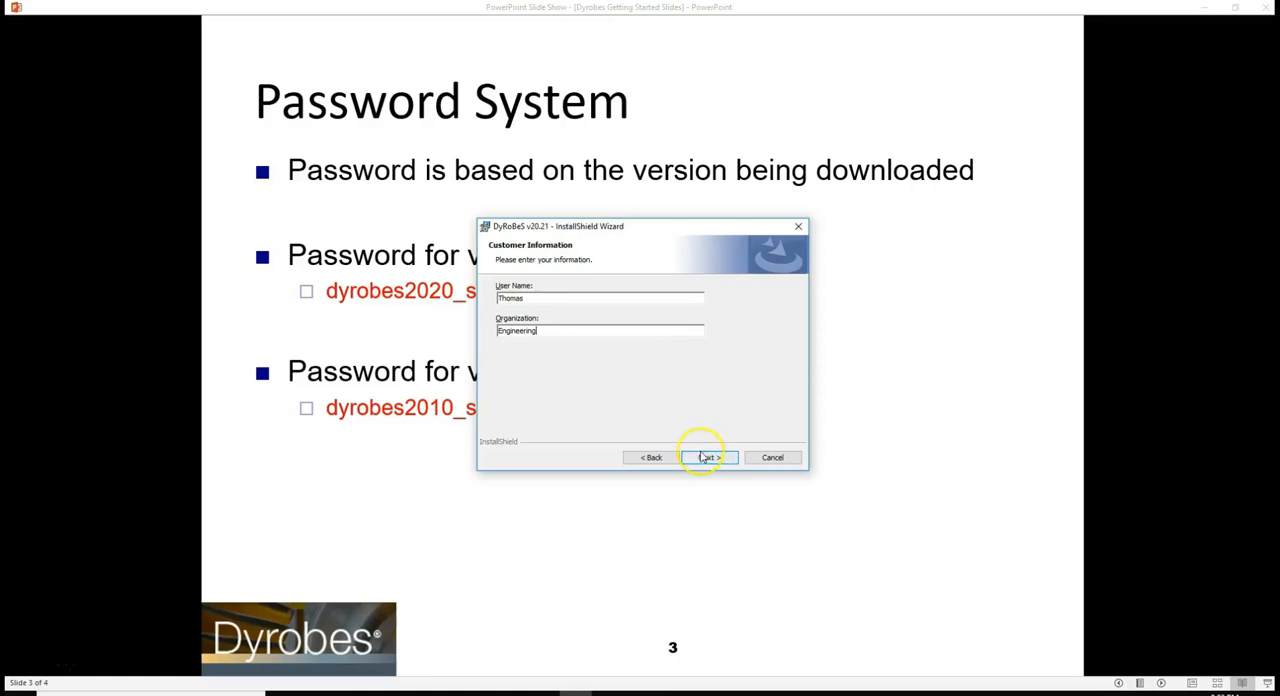
left_click(708, 457)
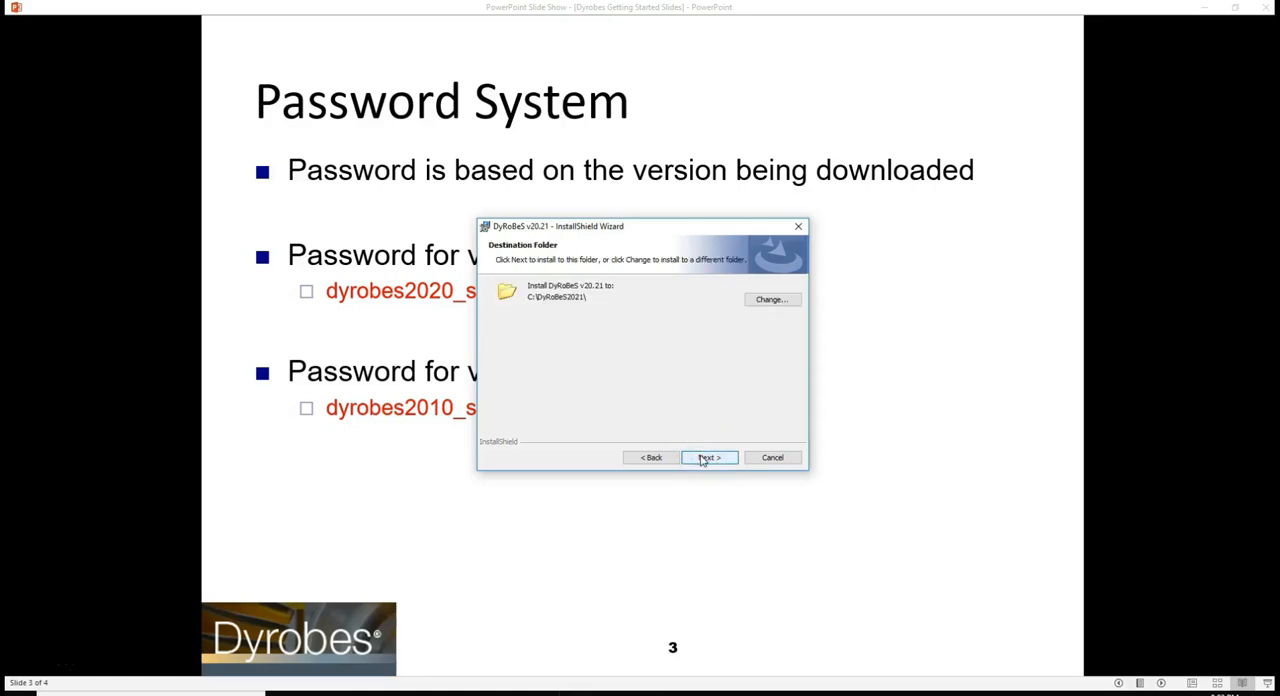
left_click(708, 457)
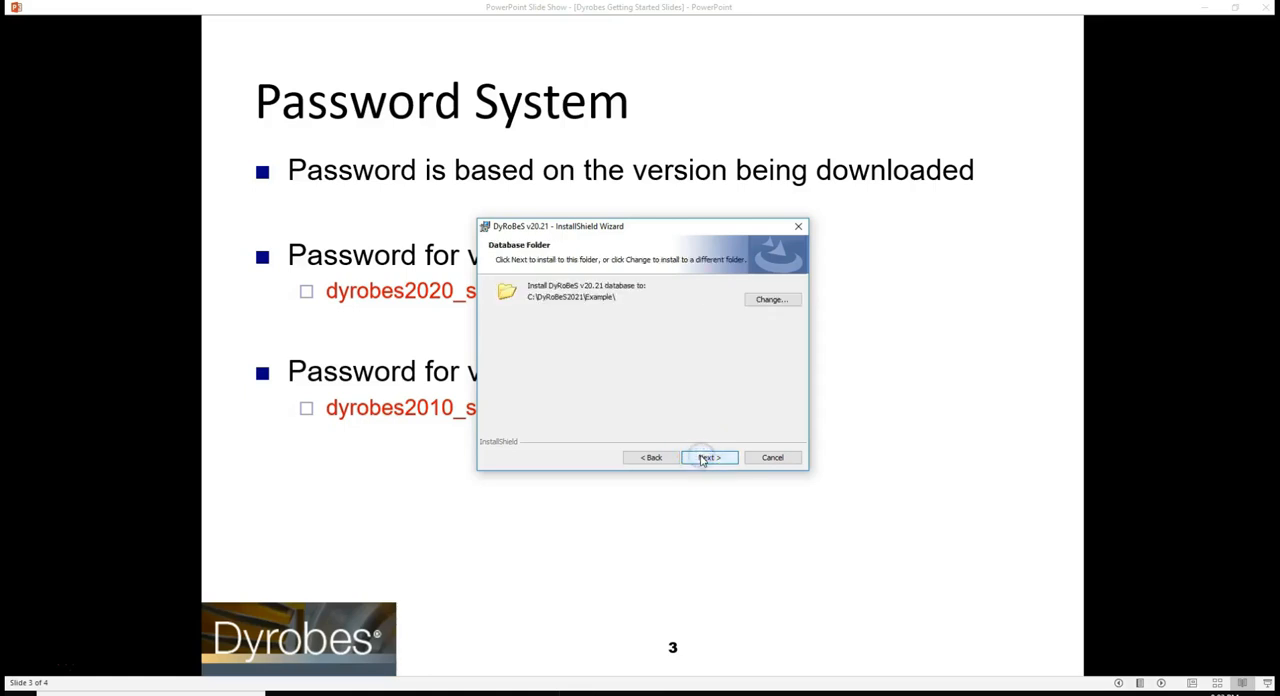
left_click(709, 457)
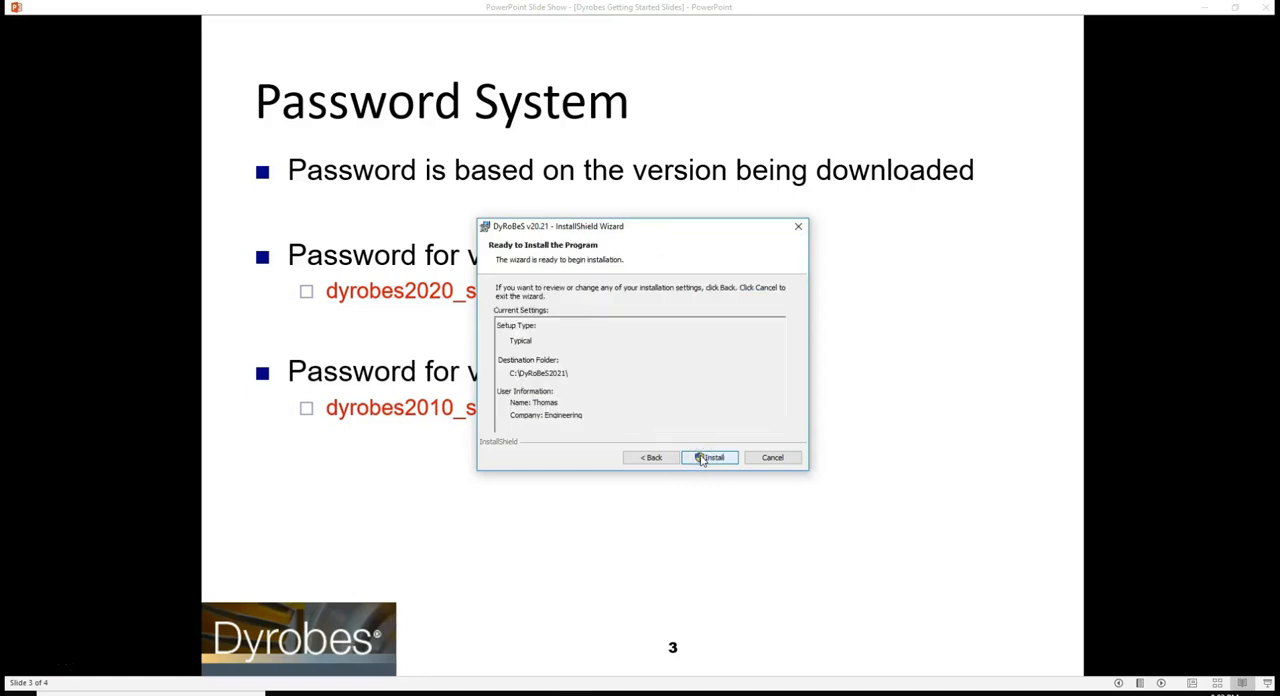
left_click(710, 457)
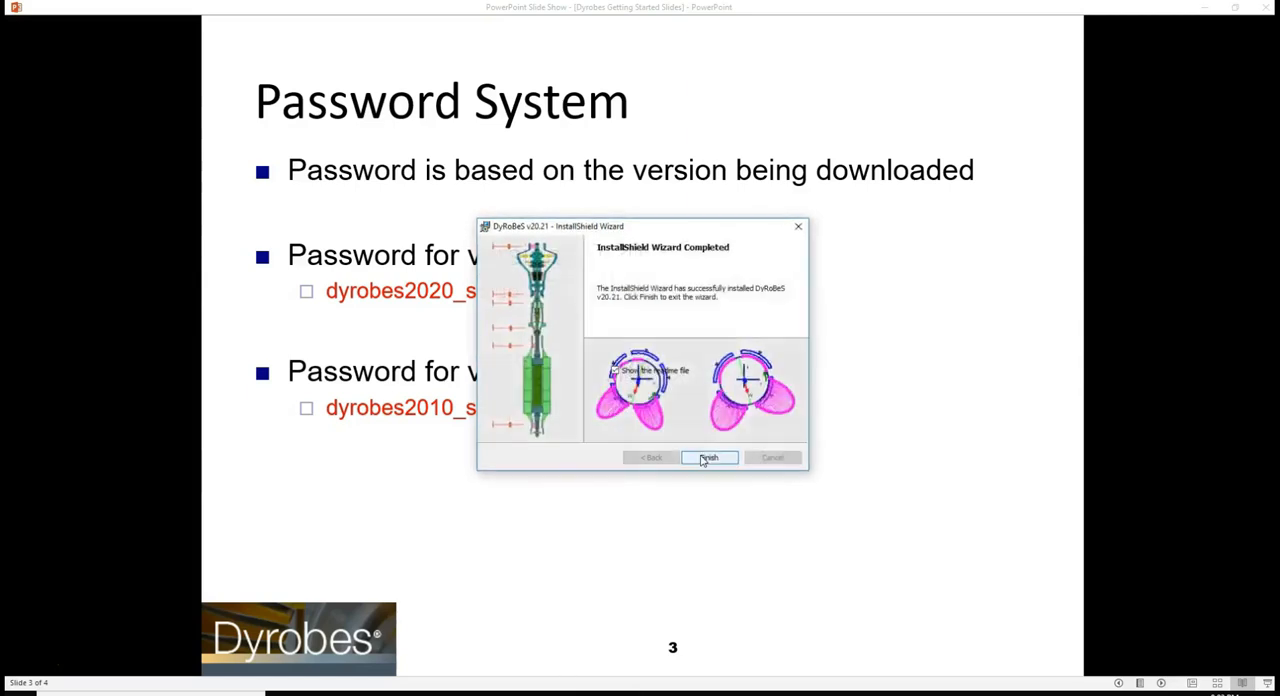
left_click(708, 457)
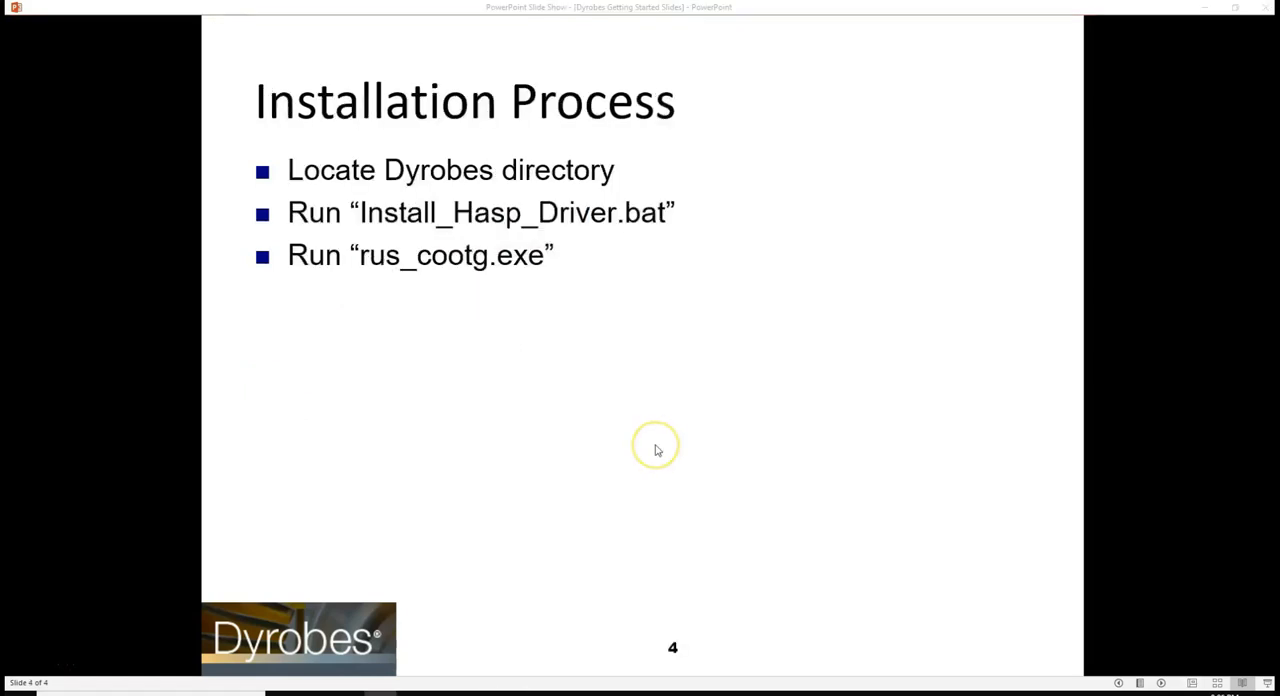
mouse_move(656, 449)
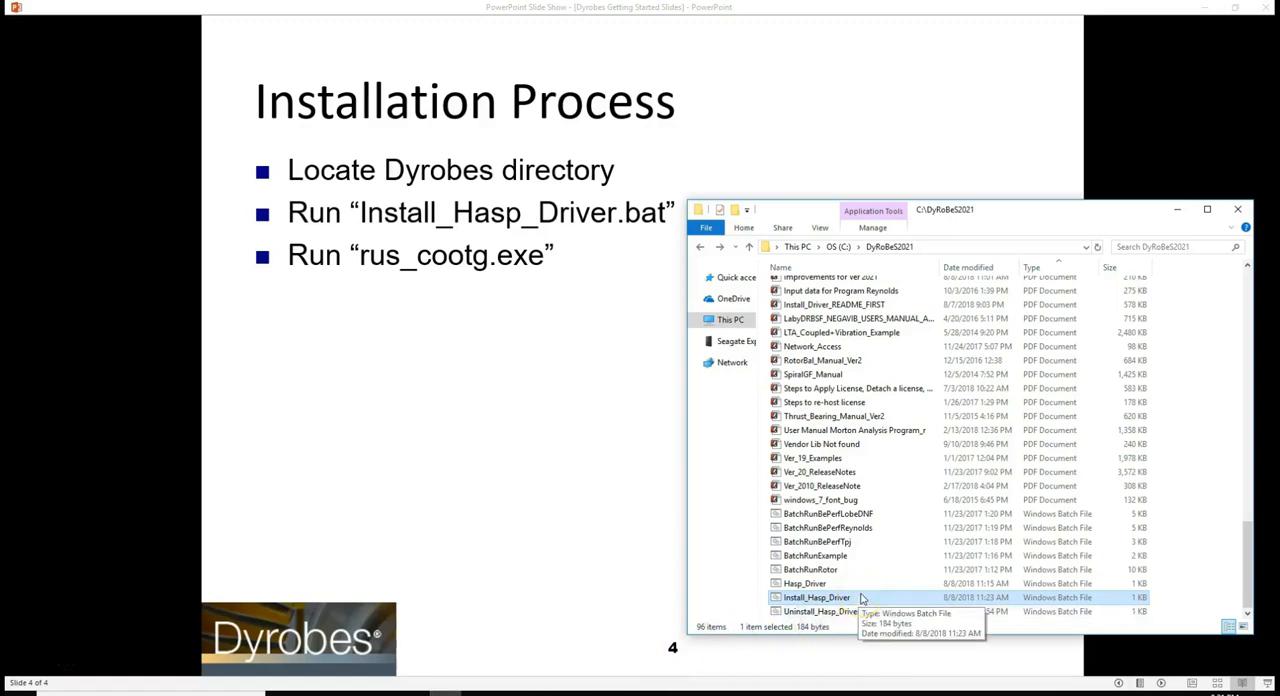
Run the Install_Hasp_Driver batch file from C:\DyRoBeS2021.
right_click(816, 597)
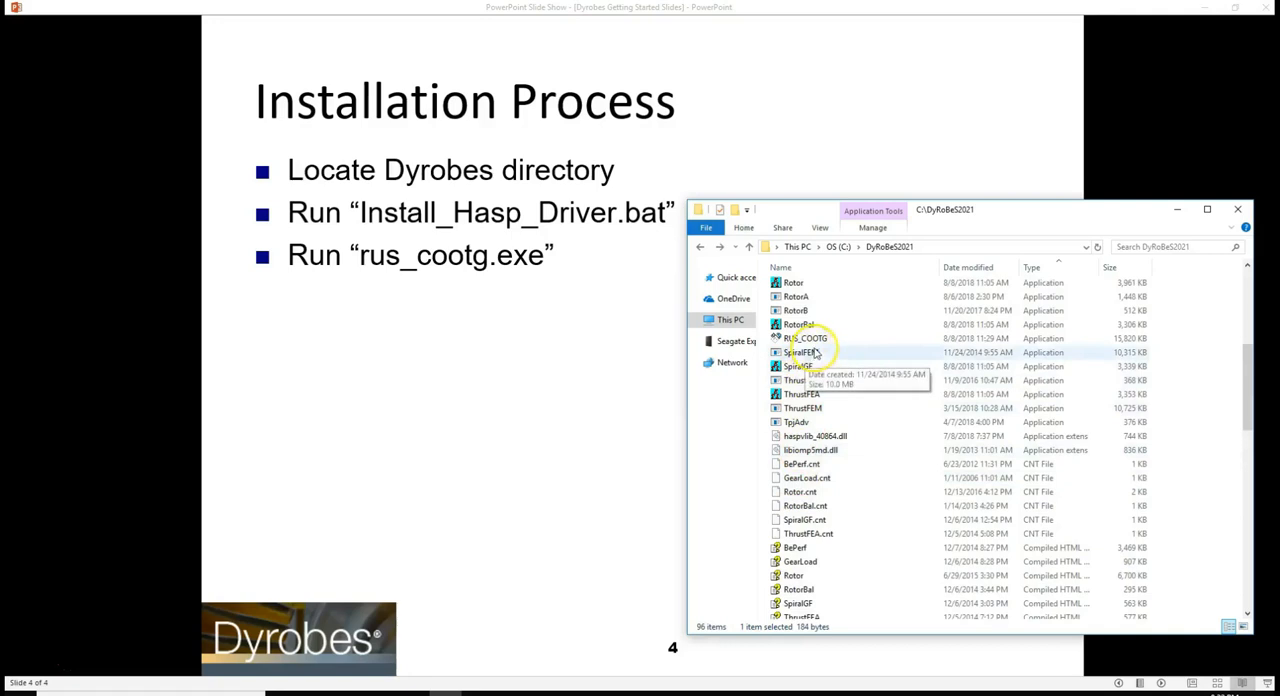
Launch RUS_COOTG from the DyRoBeS2021 folder to open the RUS utility.
left_click(805, 338)
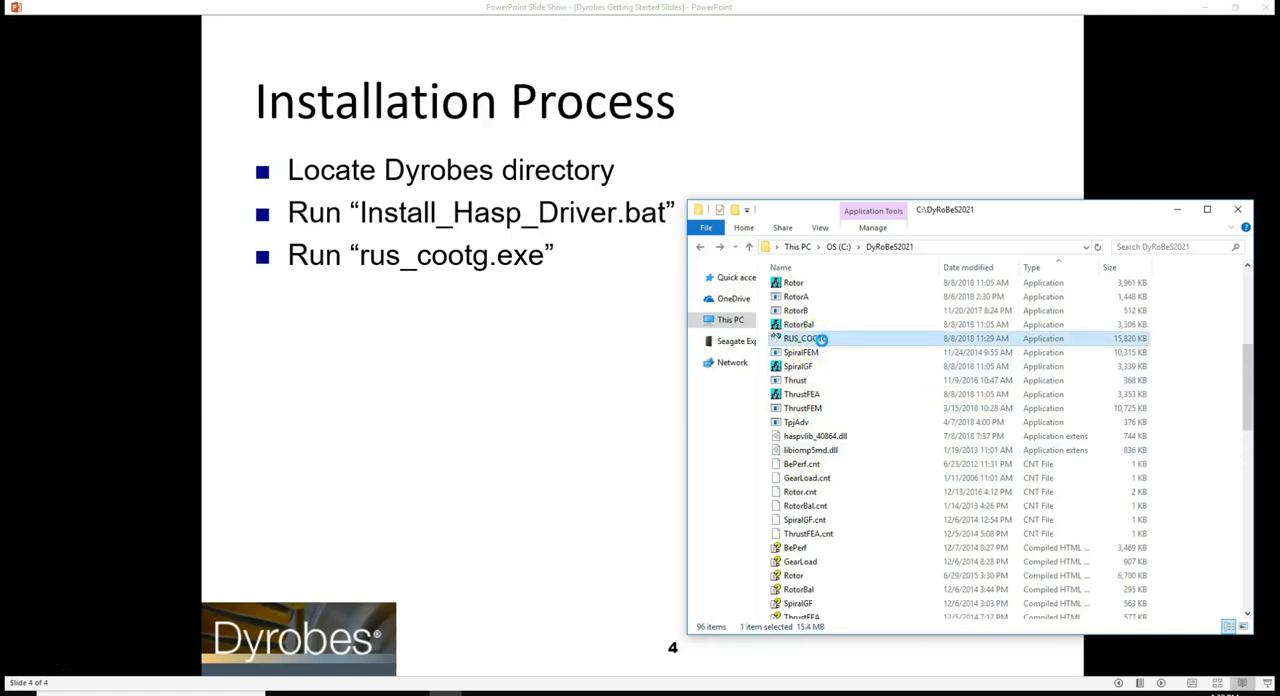
right_click(805, 338)
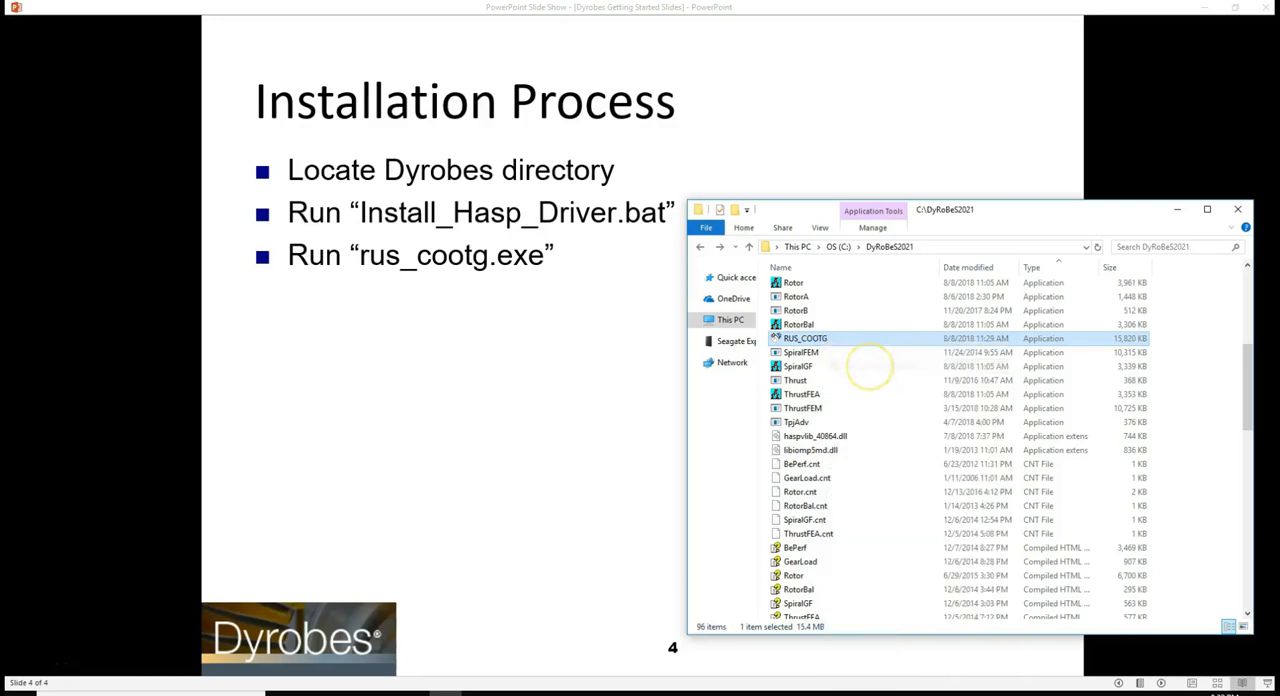
mouse_move(870, 366)
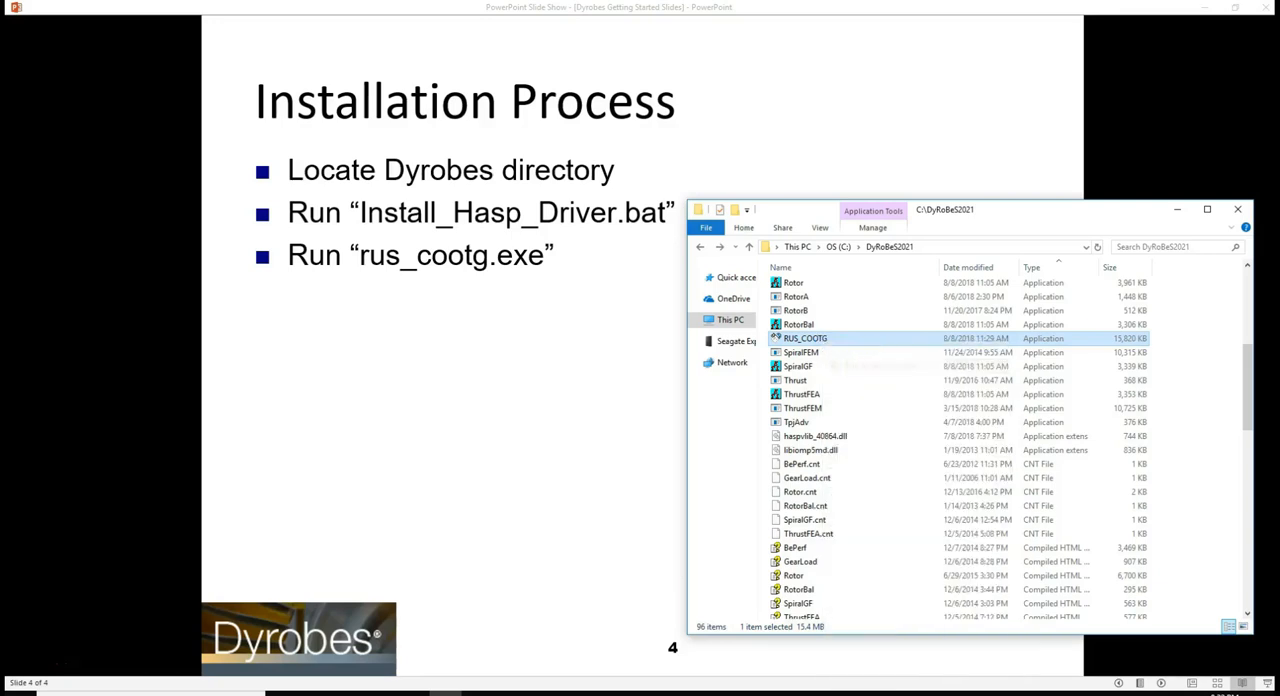
double_click(805, 338)
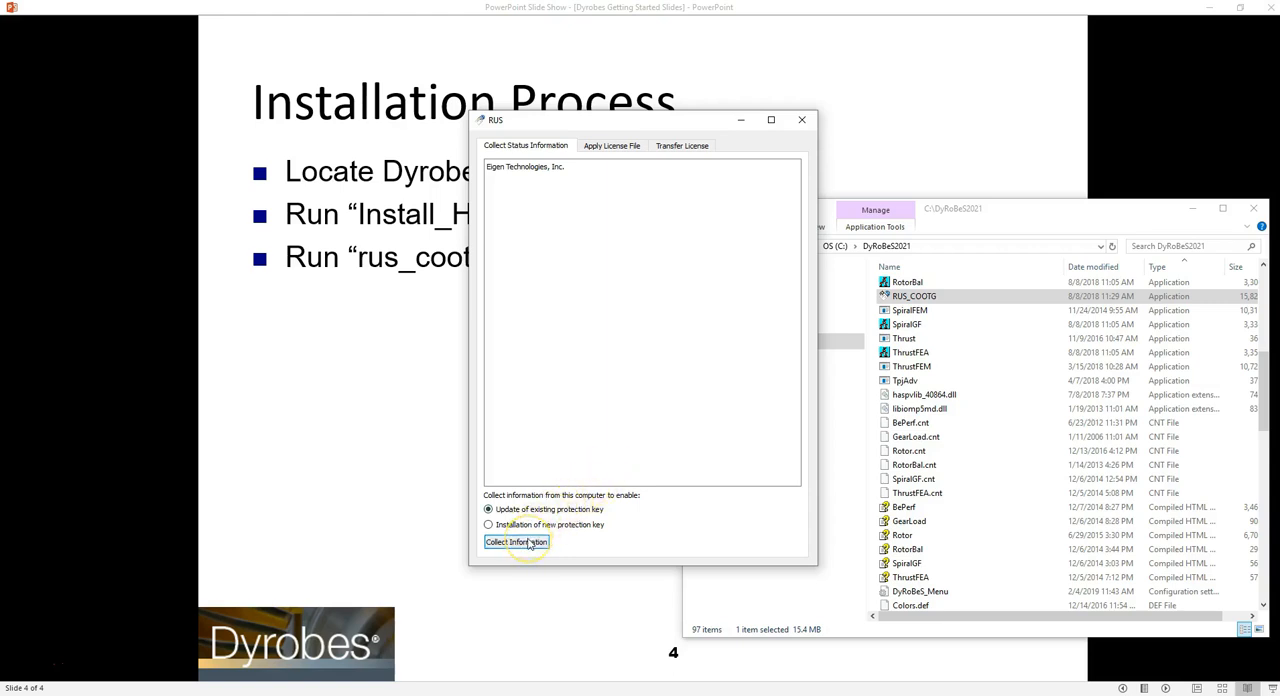
Collect the key status and save it to the existing .c2v file on the Desktop.
left_click(516, 541)
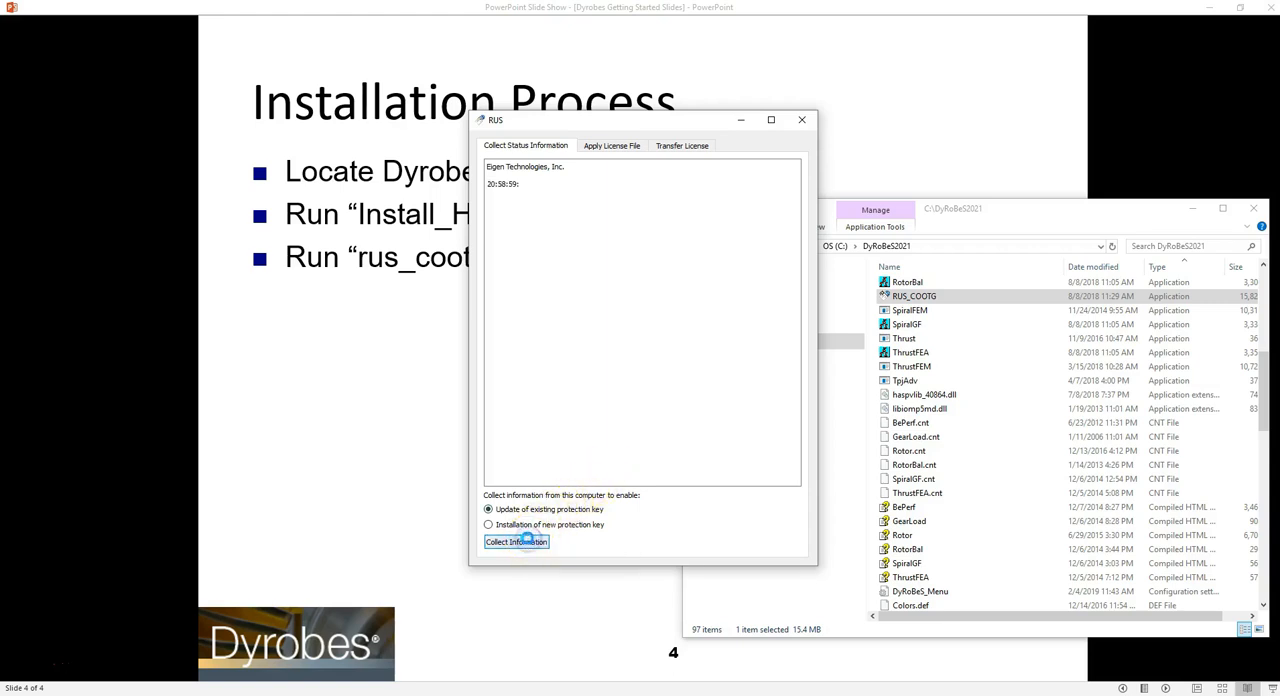
left_click(516, 541)
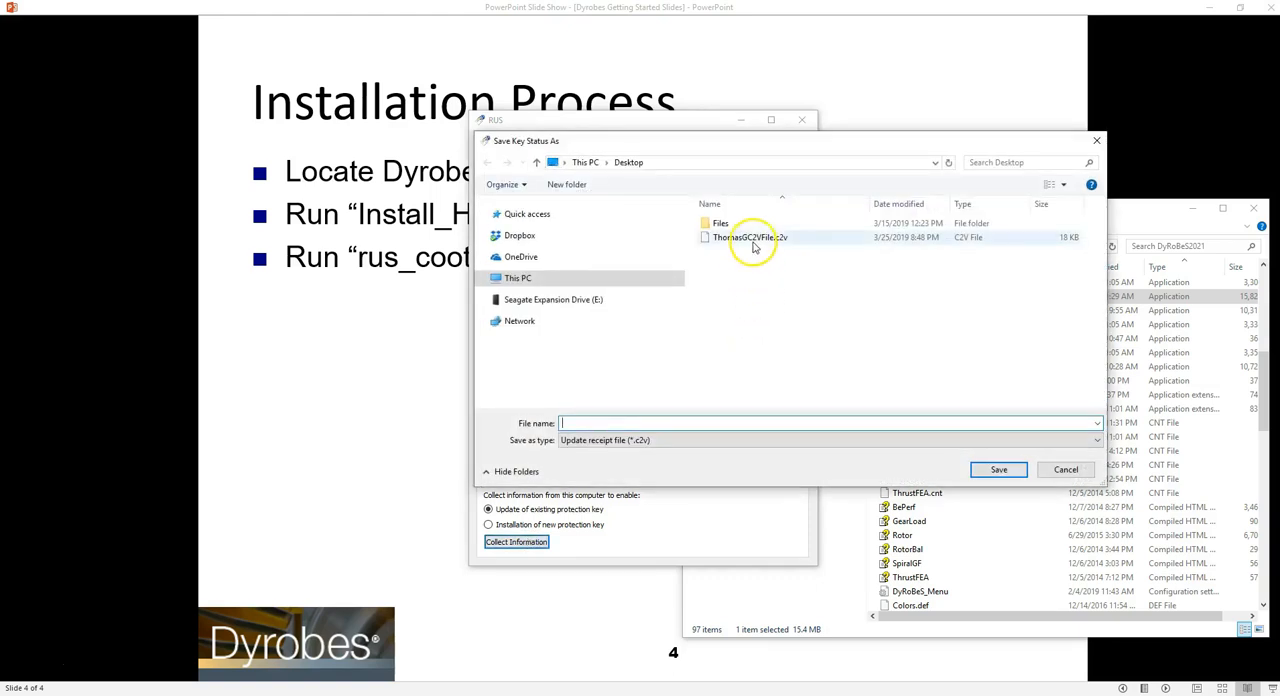
left_click(750, 237)
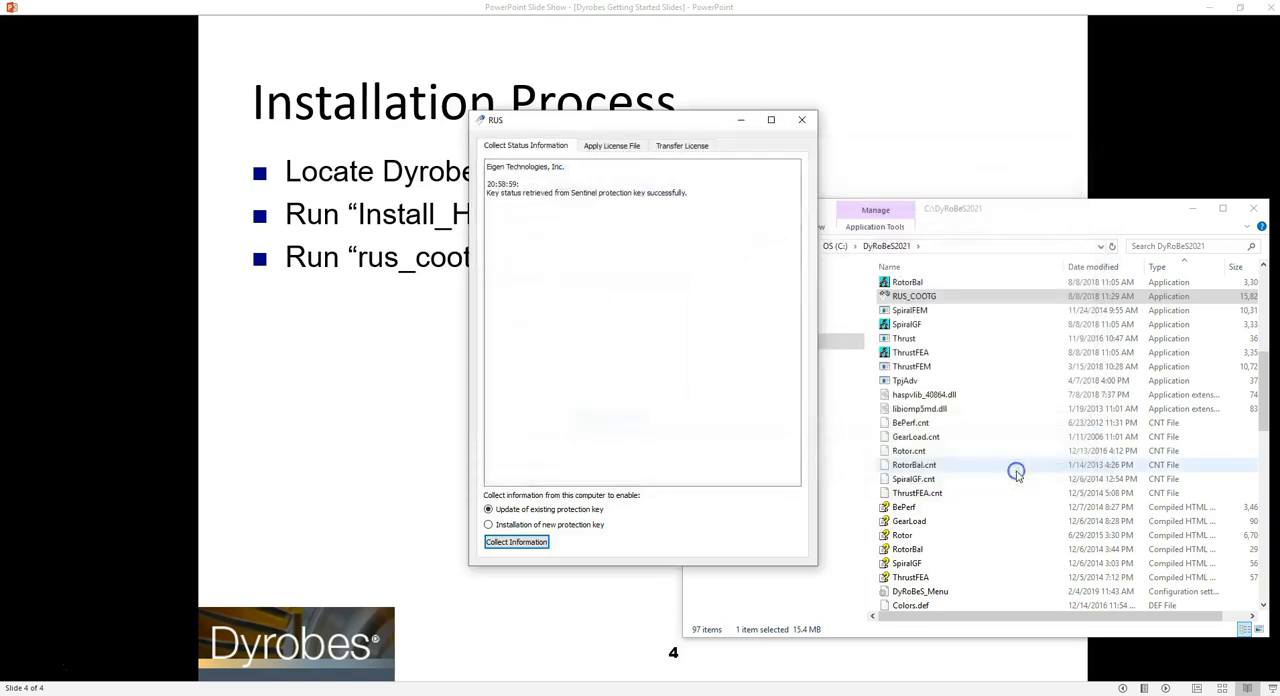
mouse_move(1007, 482)
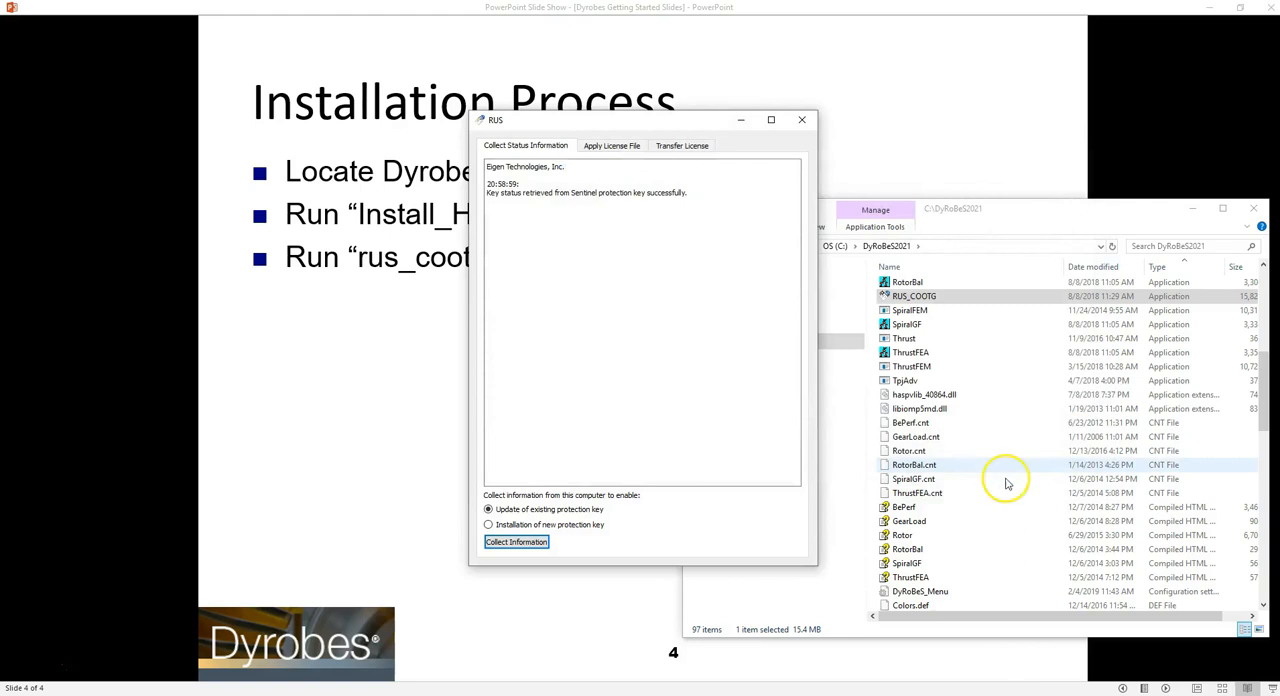
mouse_move(1007, 484)
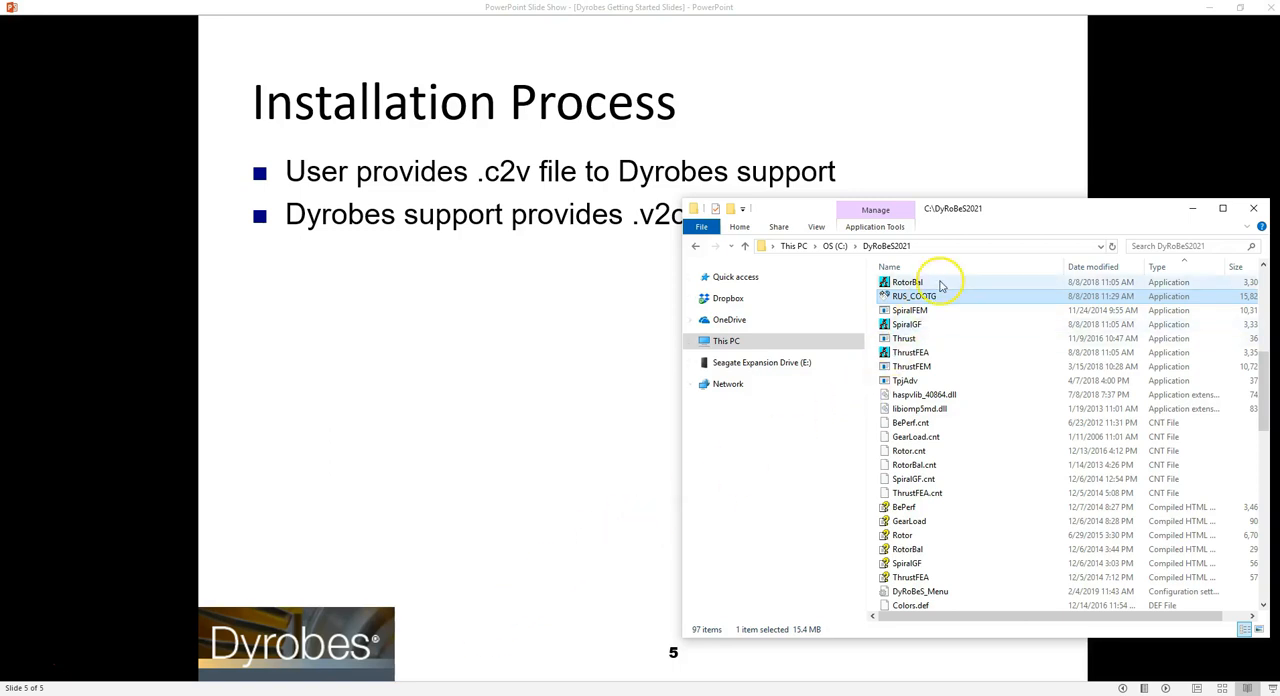
Relaunch RUS_COOTG and select the Desktop V2C file under Apply License File.
double_click(910, 295)
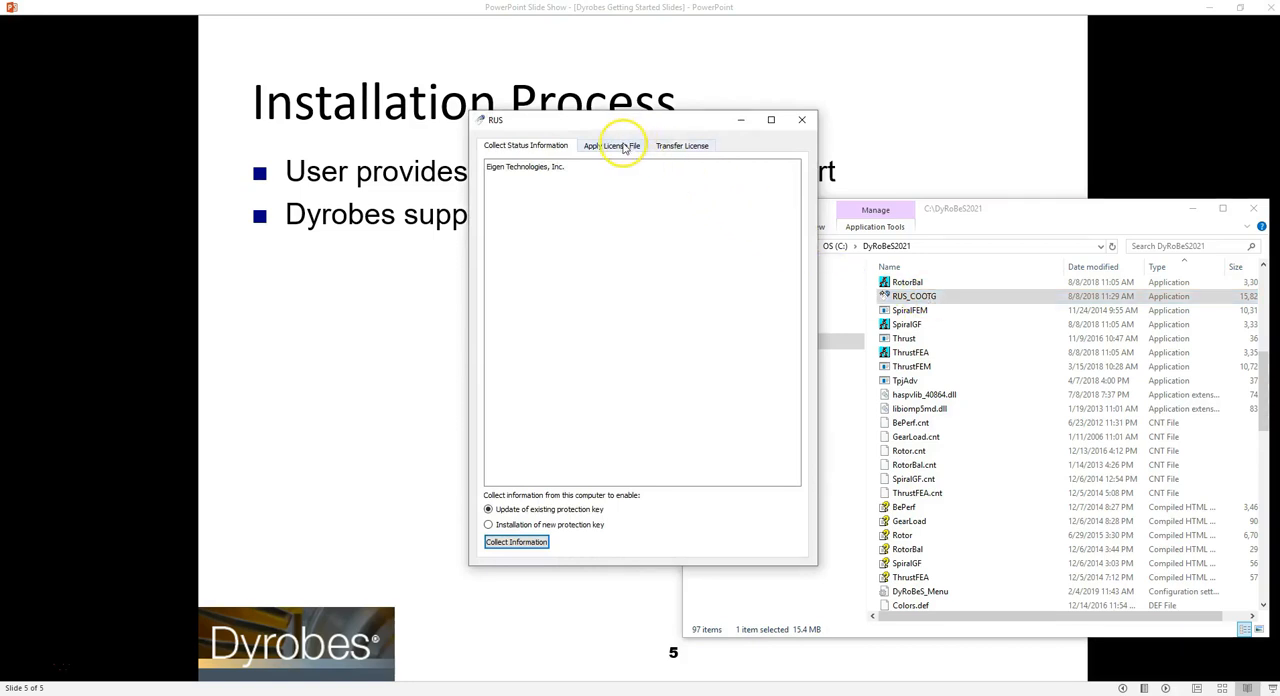
left_click(611, 145)
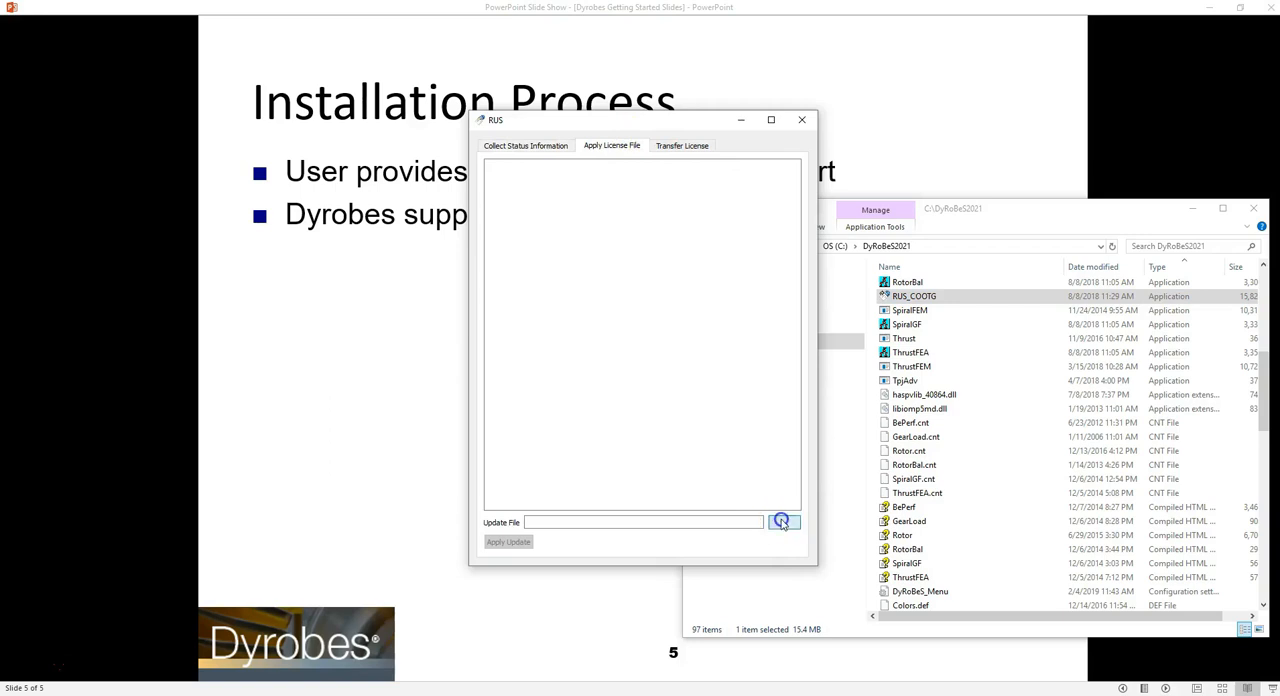
left_click(784, 521)
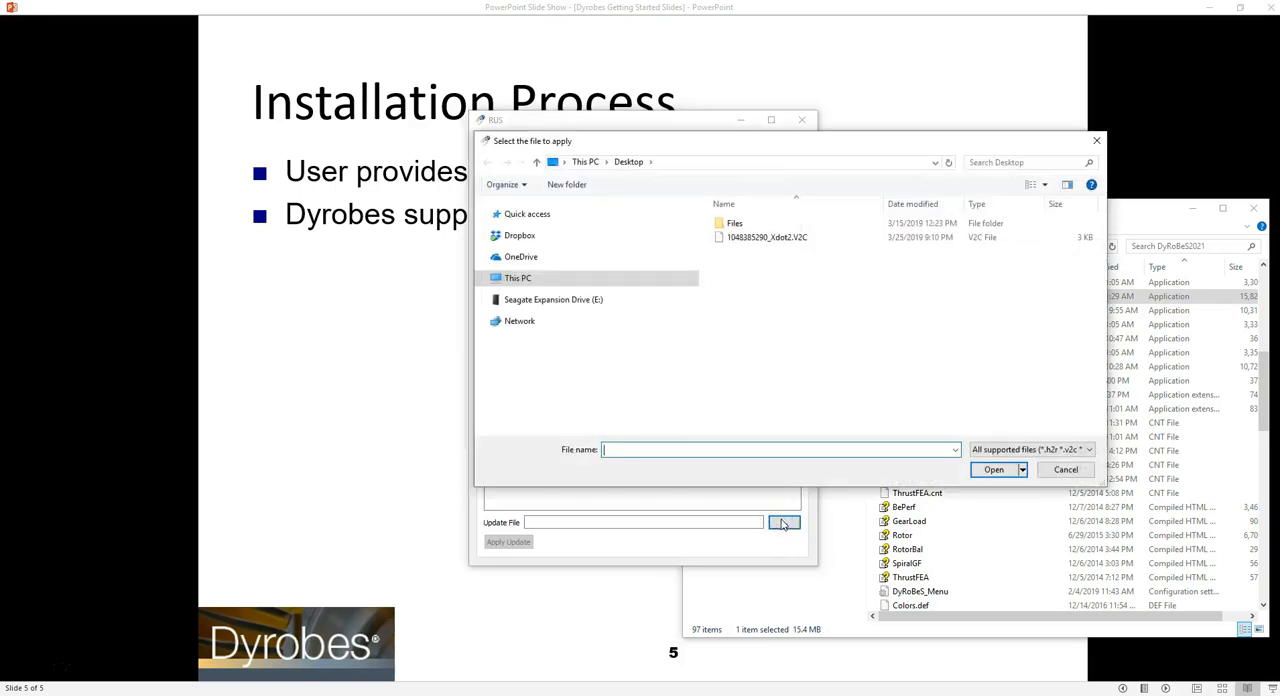
left_click(766, 237)
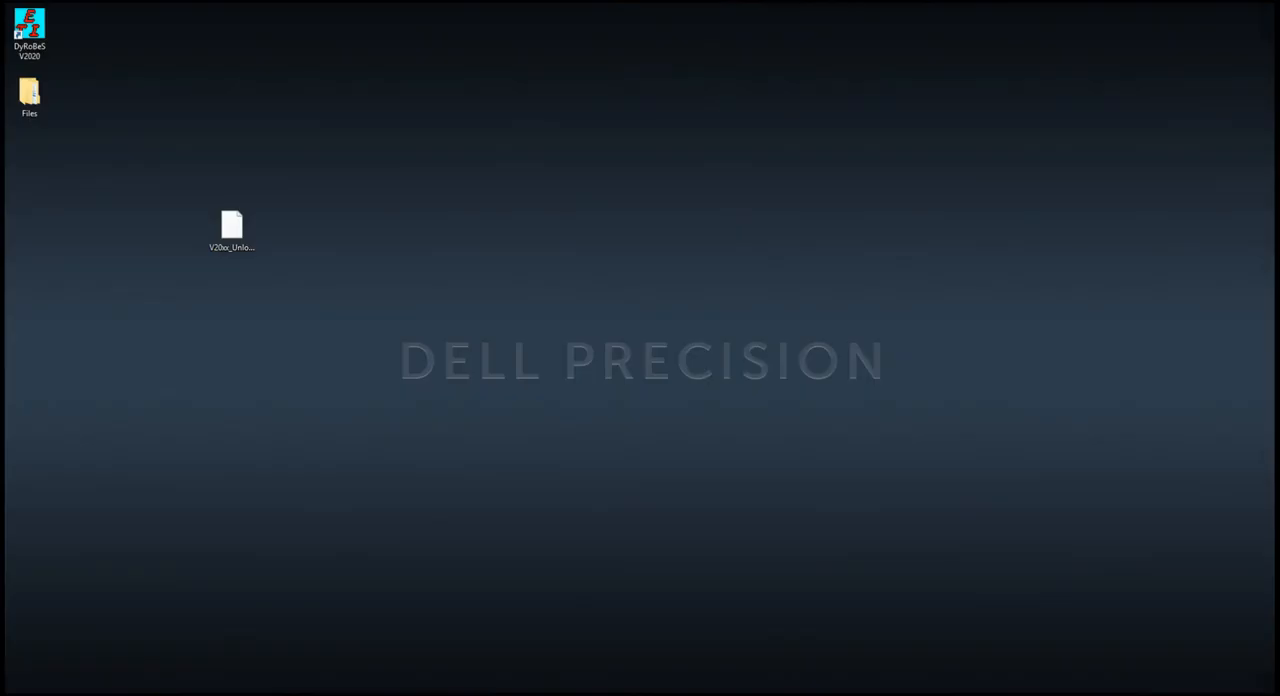
Launch DyRoBeS V2020 from its desktop shortcut and choose Rotor - Rotordynamics.
left_click(29, 28)
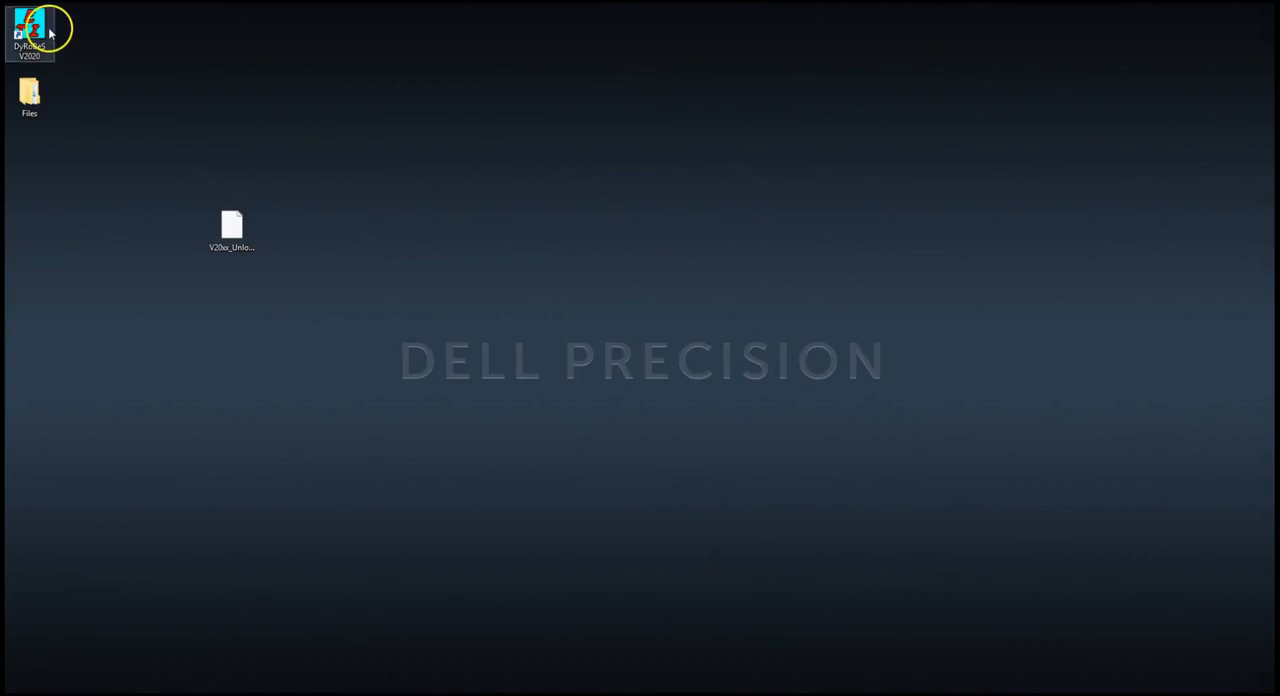
double_click(29, 30)
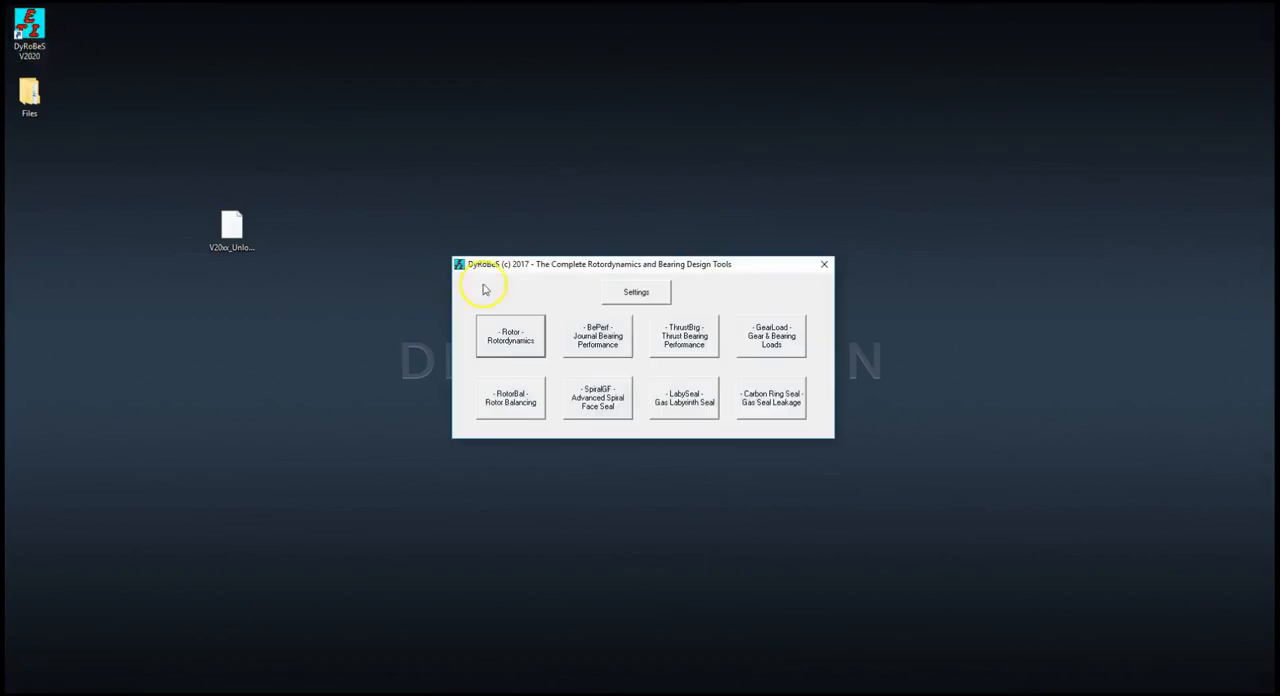
left_click(510, 336)
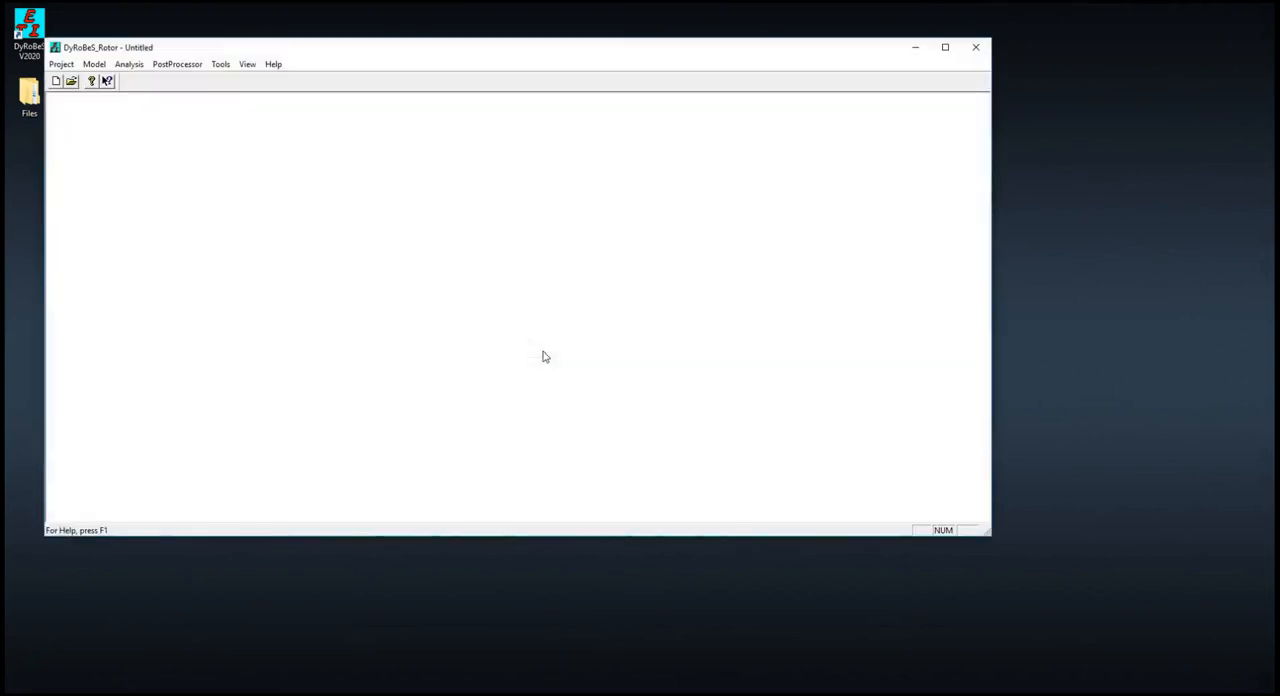
Open Ch_3_Example_4_Jeffcott_Rotation from the Example folder in the Open dialog.
left_click(71, 81)
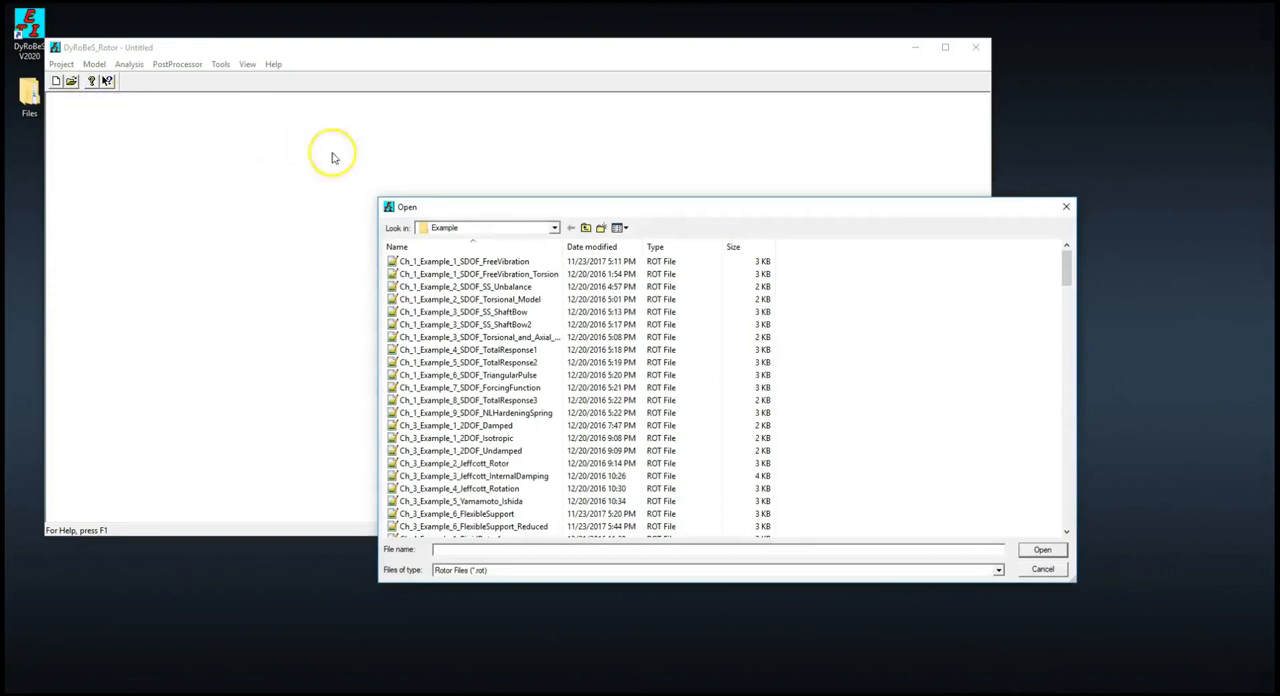
left_click(585, 228)
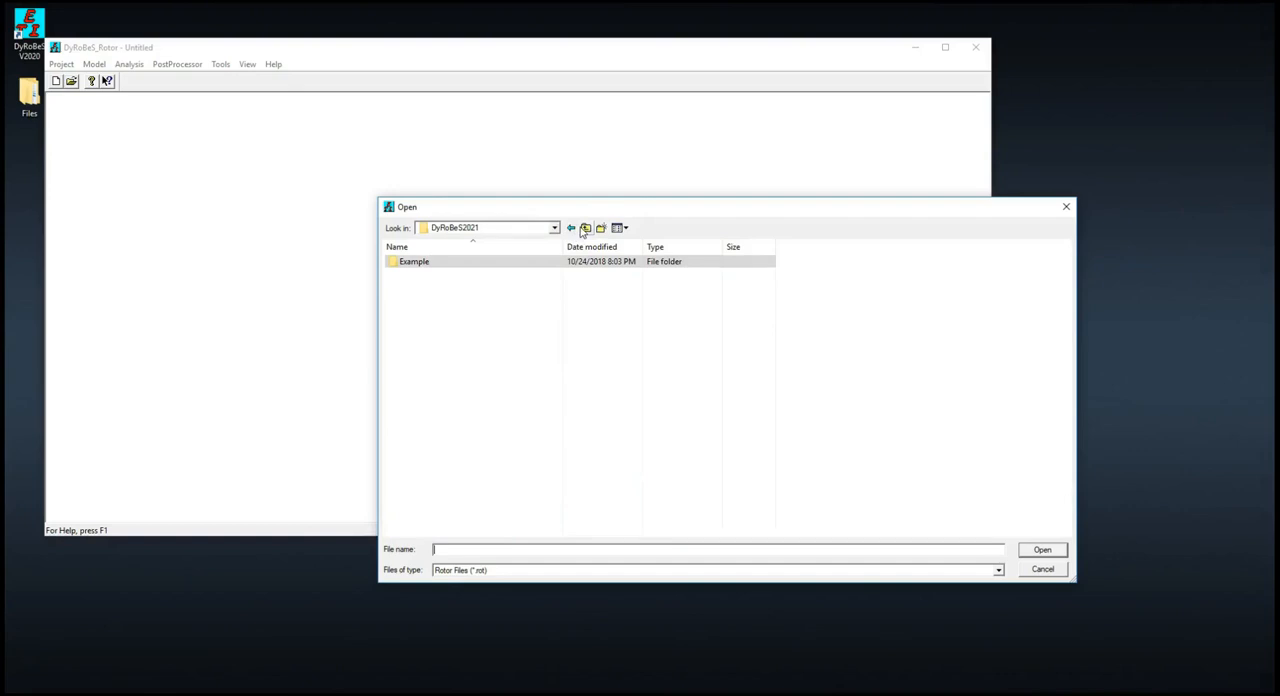
left_click(414, 261)
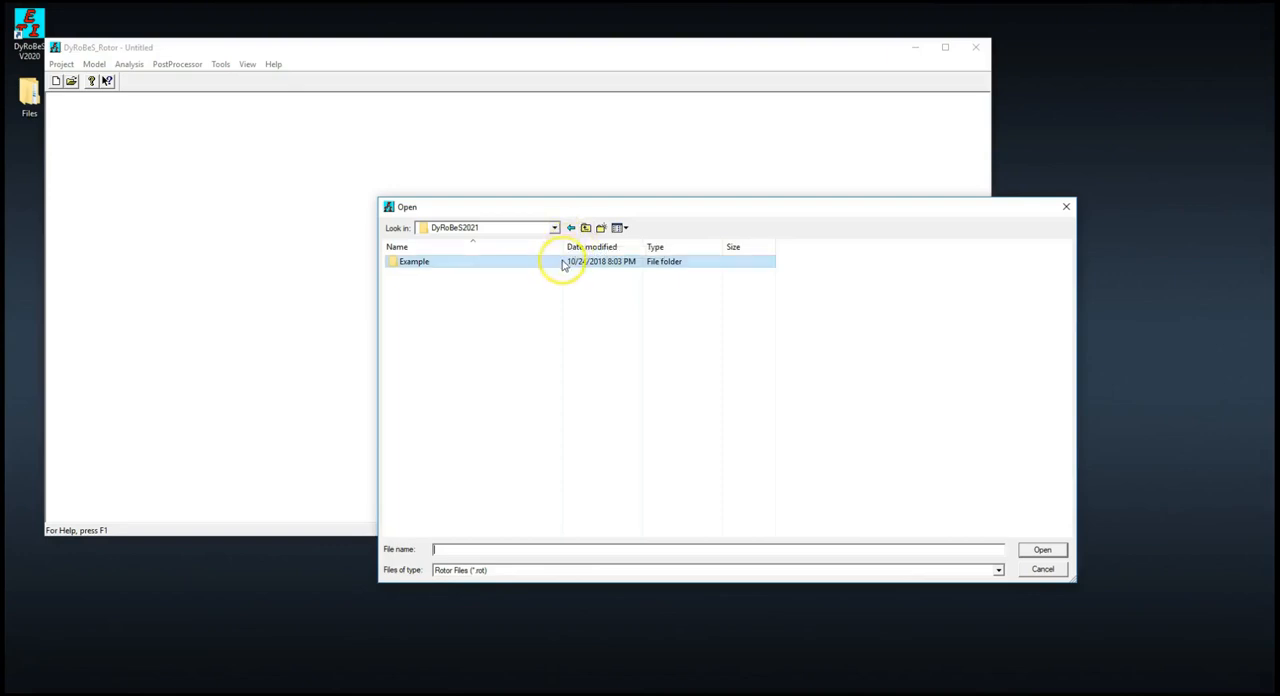
double_click(414, 261)
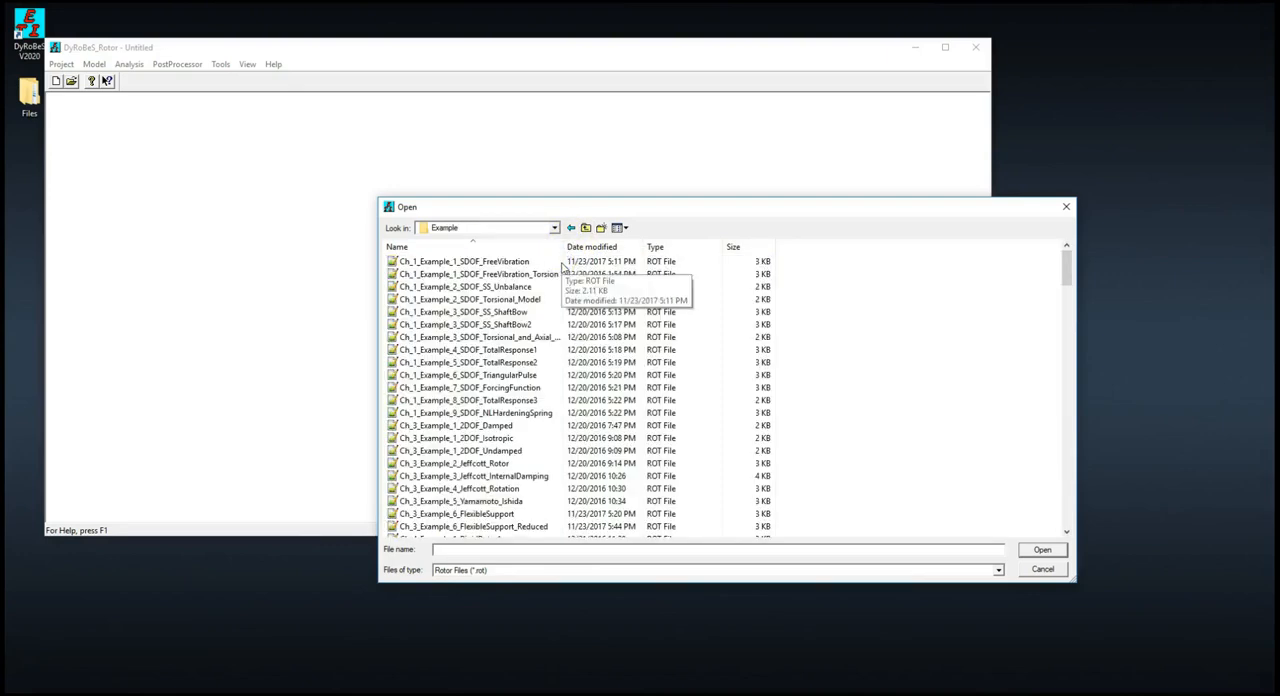
left_click(470, 488)
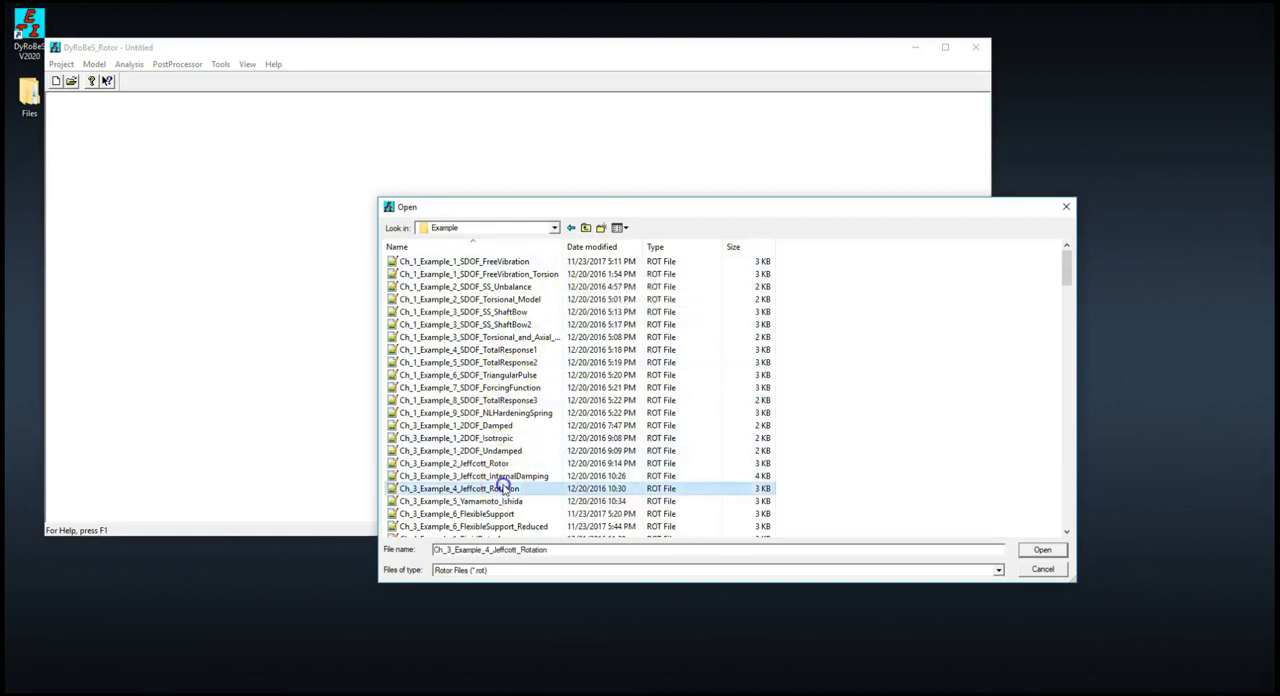
left_click(1042, 549)
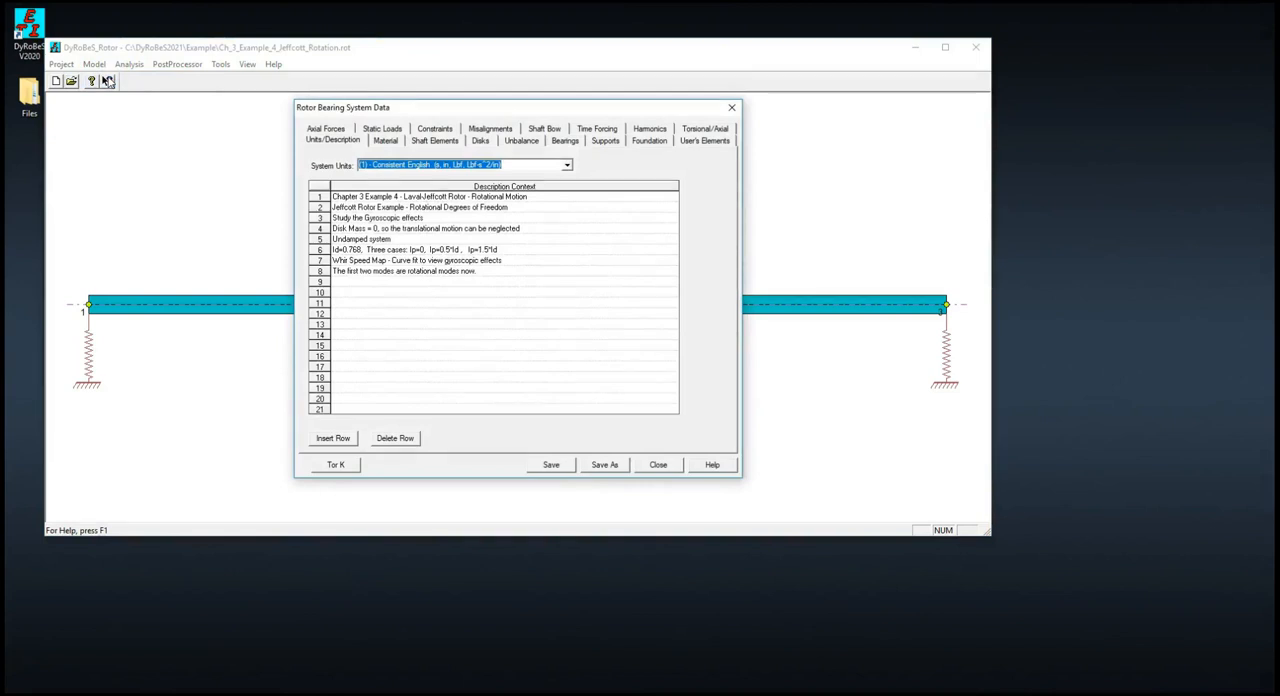
Review the Jeffcott rotor's shaft element and material tables, then close the data editor and answer the save prompt.
left_click(434, 140)
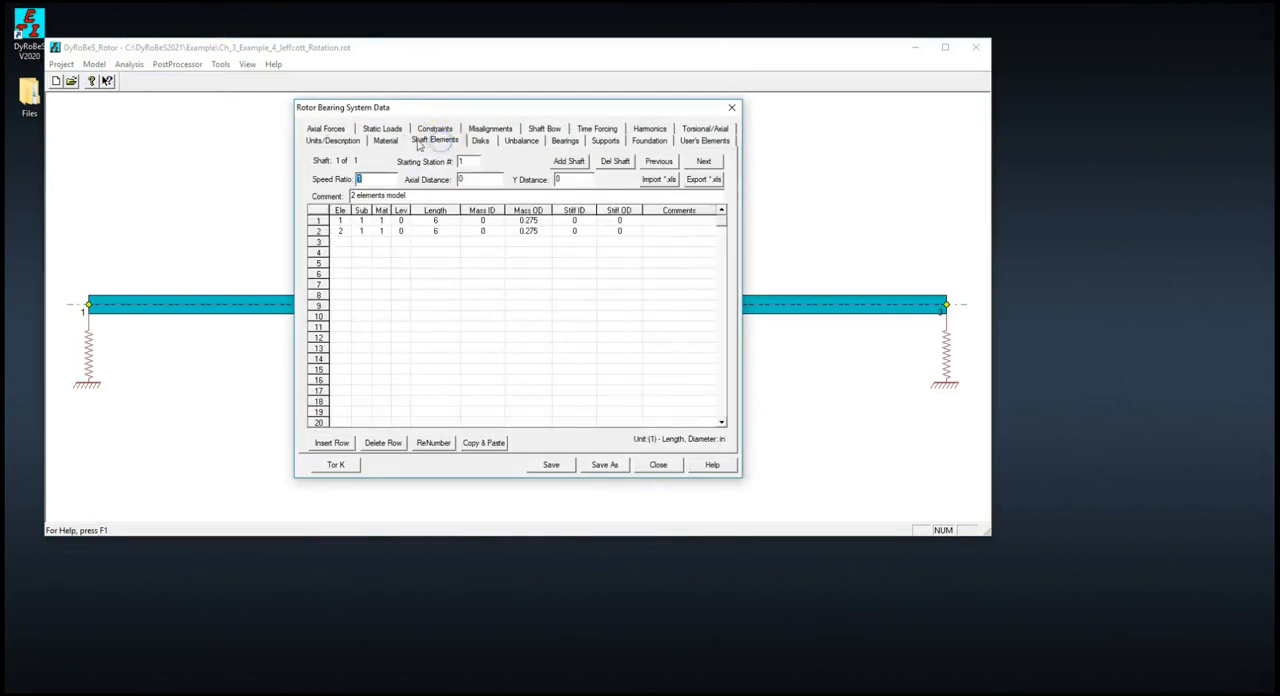
left_click(385, 140)
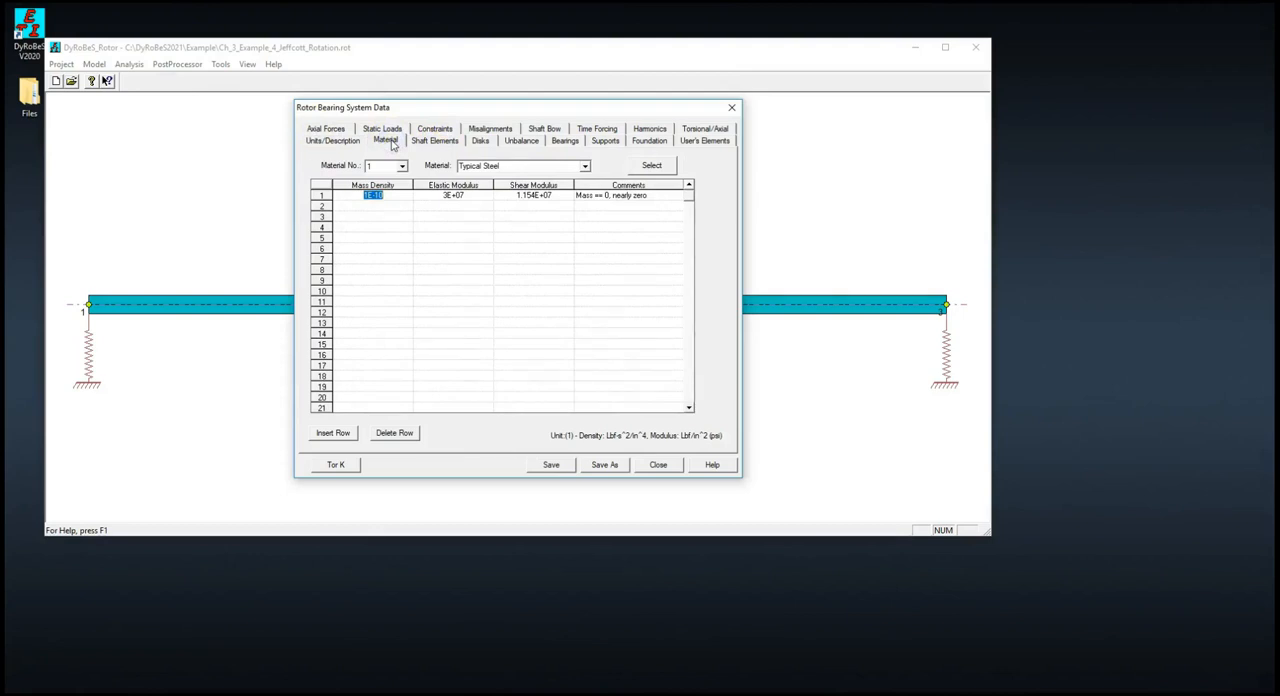
left_click(330, 141)
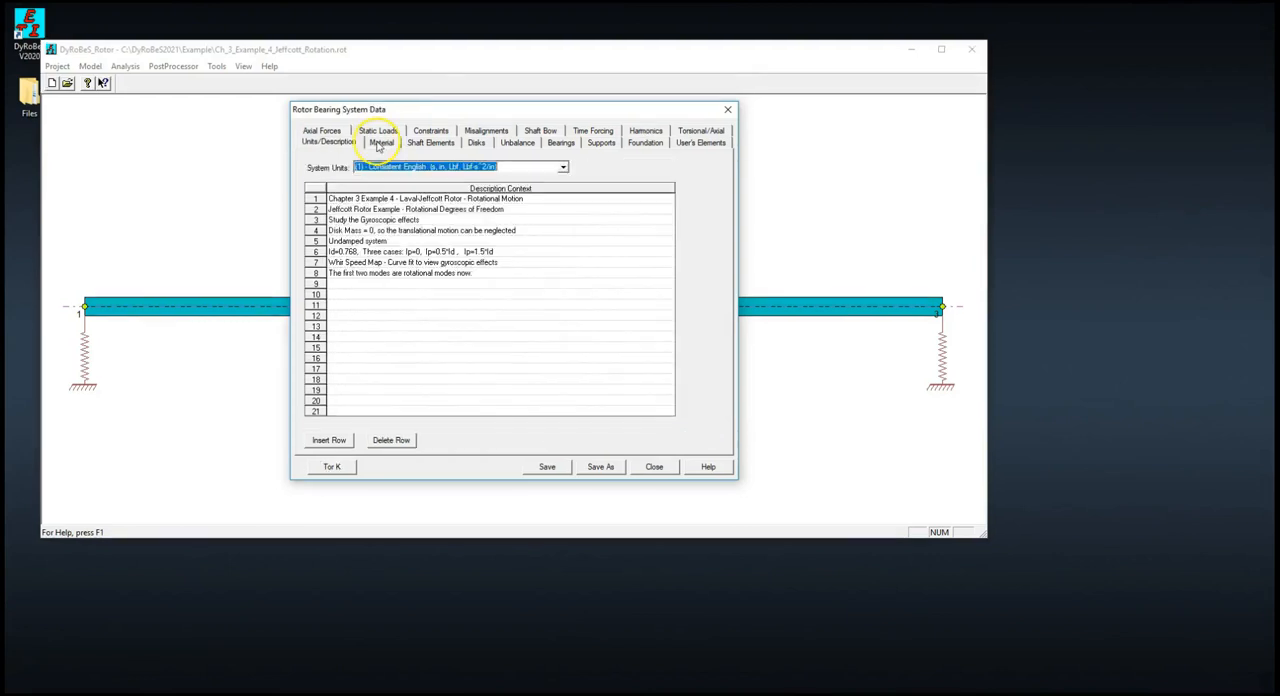
left_click(654, 466)
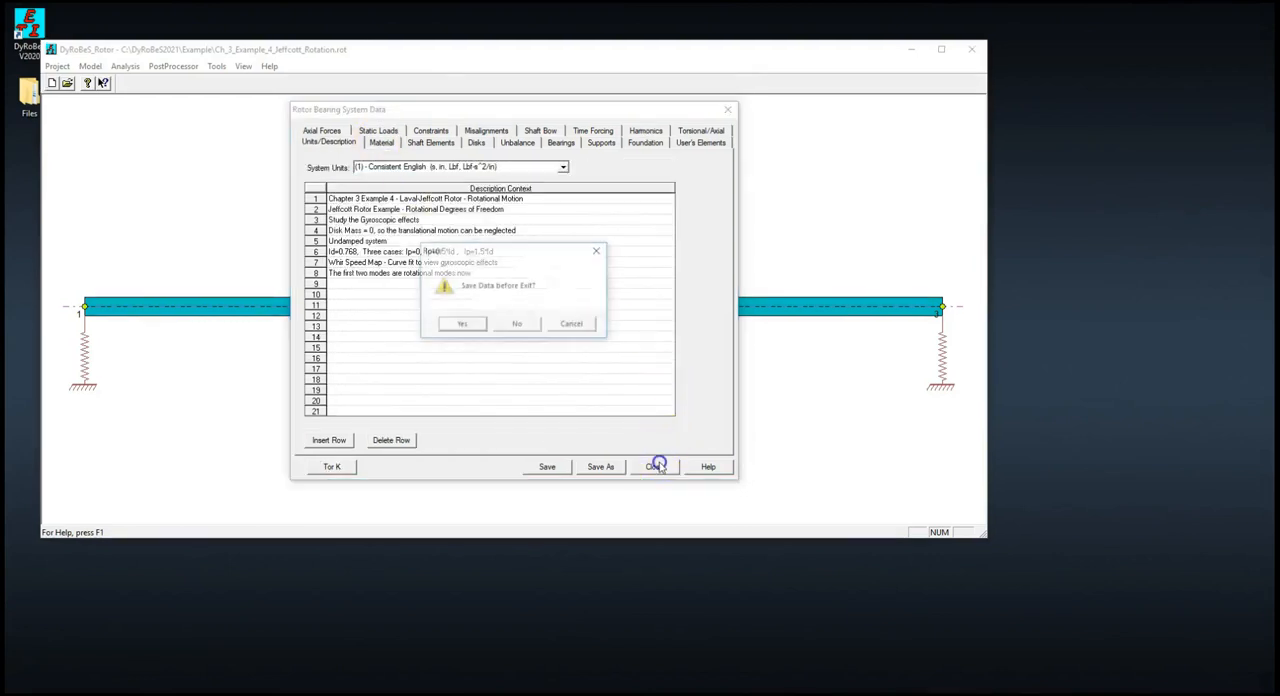
left_click(516, 323)
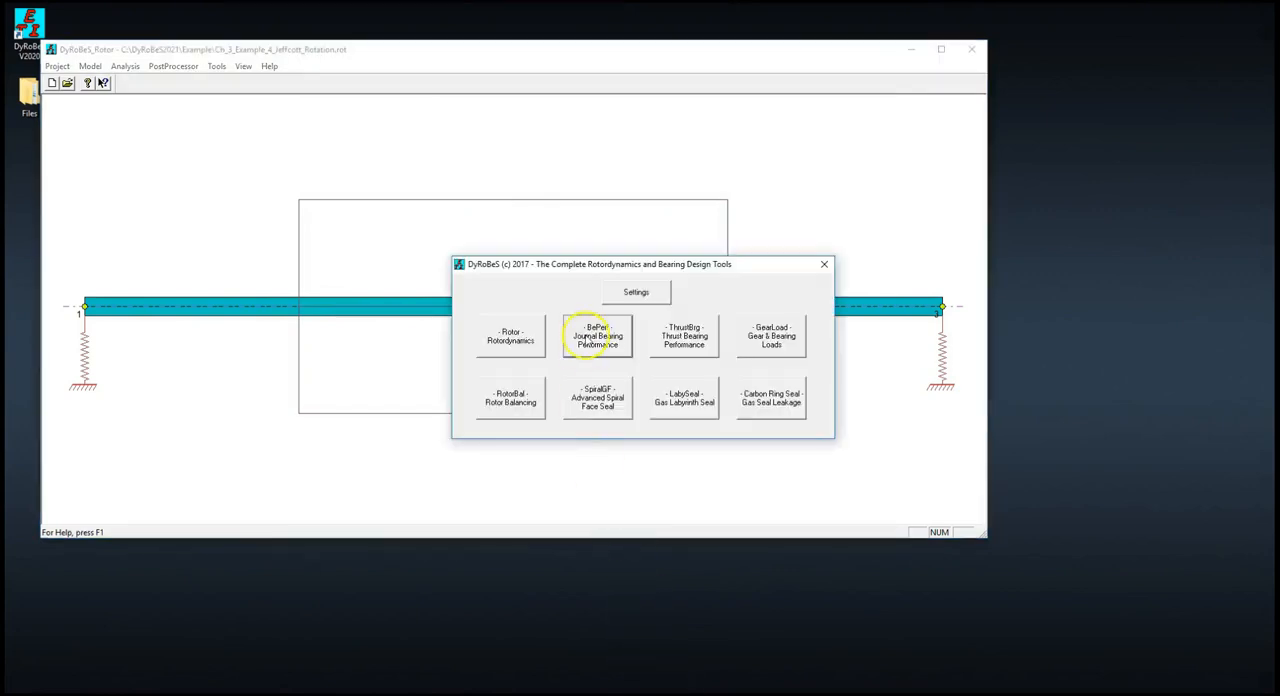
Launch BePerf - Journal Bearing Performance and browse the Project menu's Open options.
left_click(597, 335)
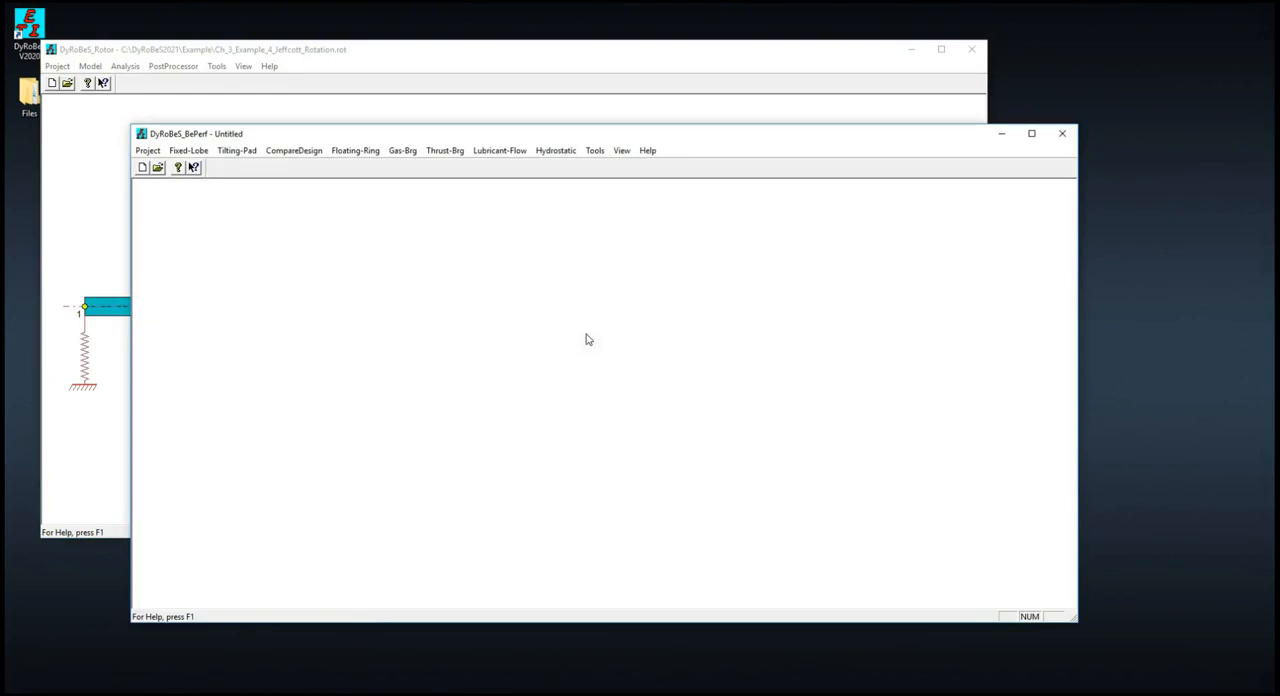
left_click(147, 150)
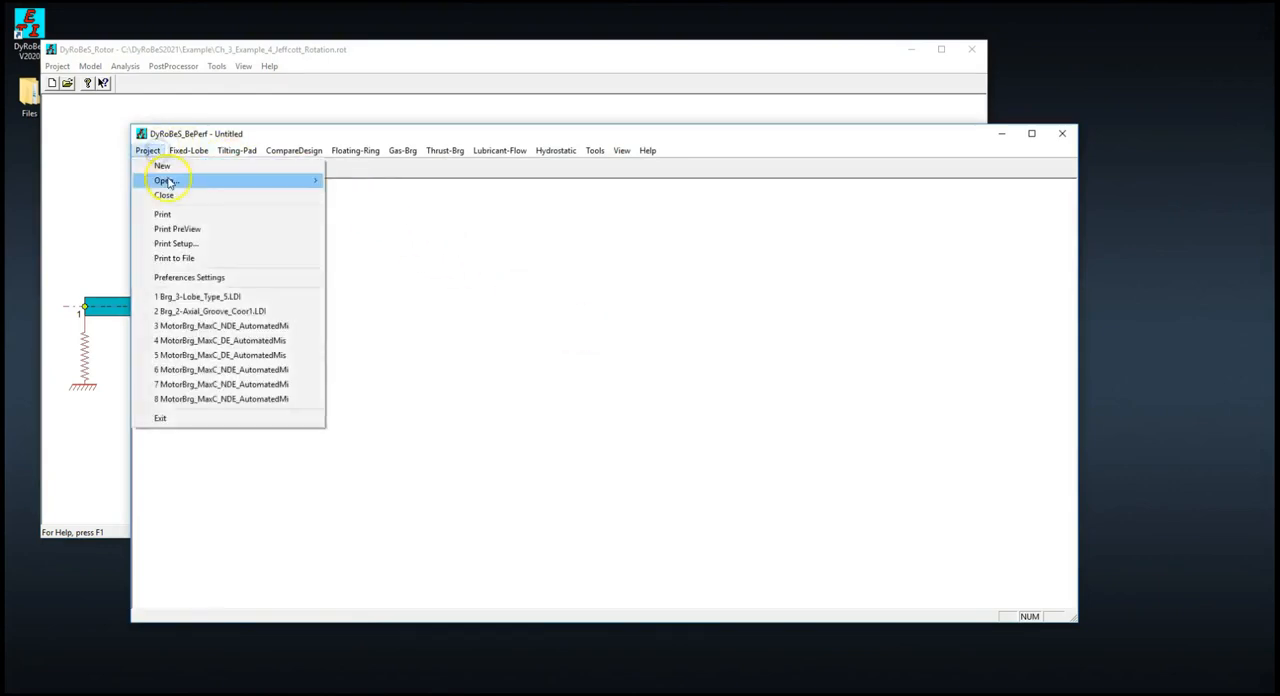
left_click(165, 180)
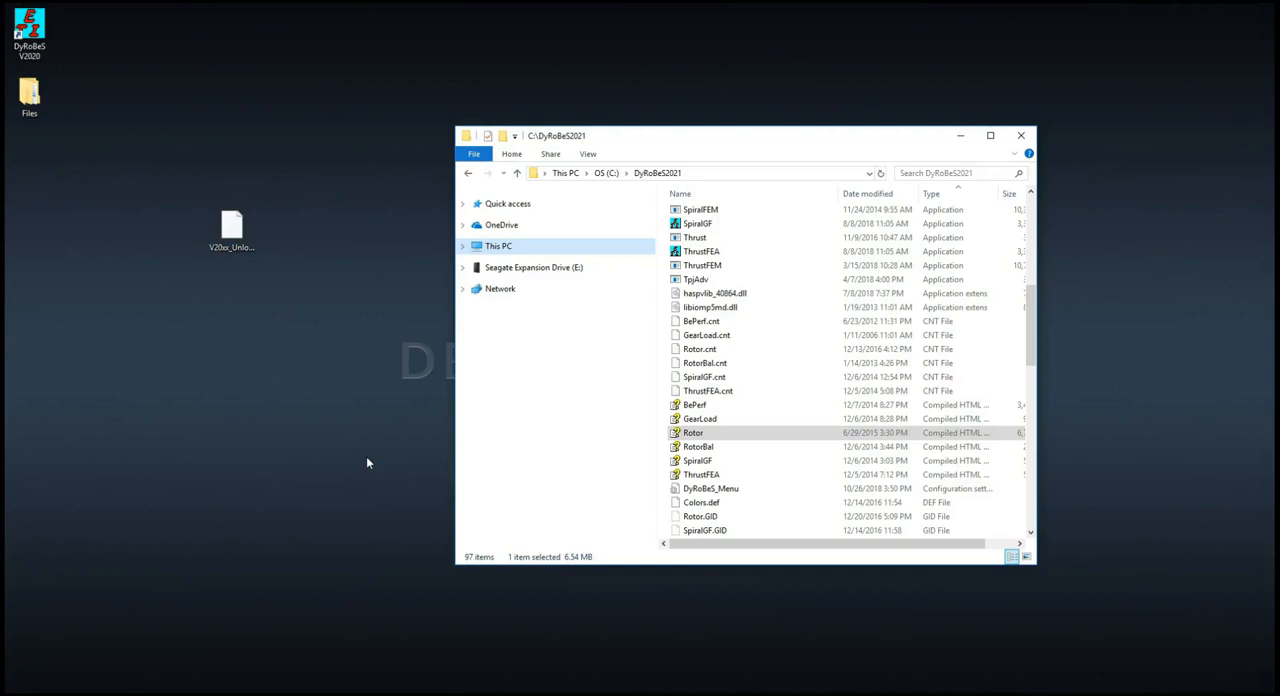
mouse_move(960, 423)
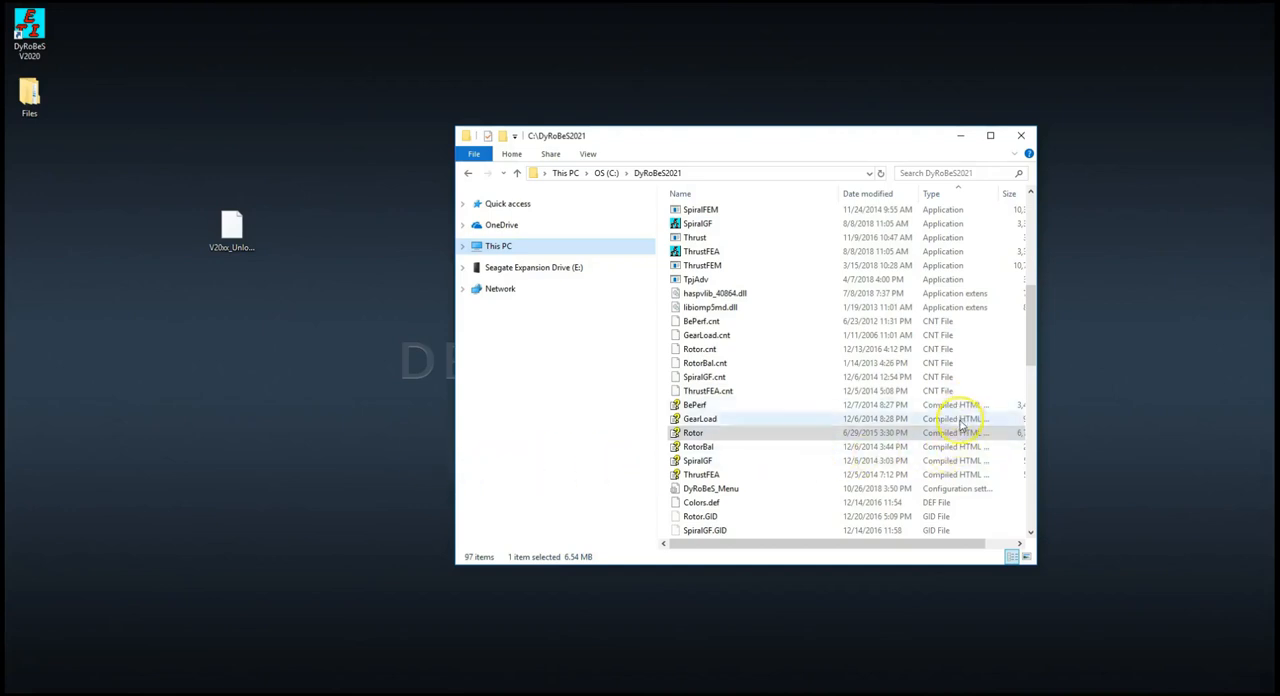
mouse_move(700, 433)
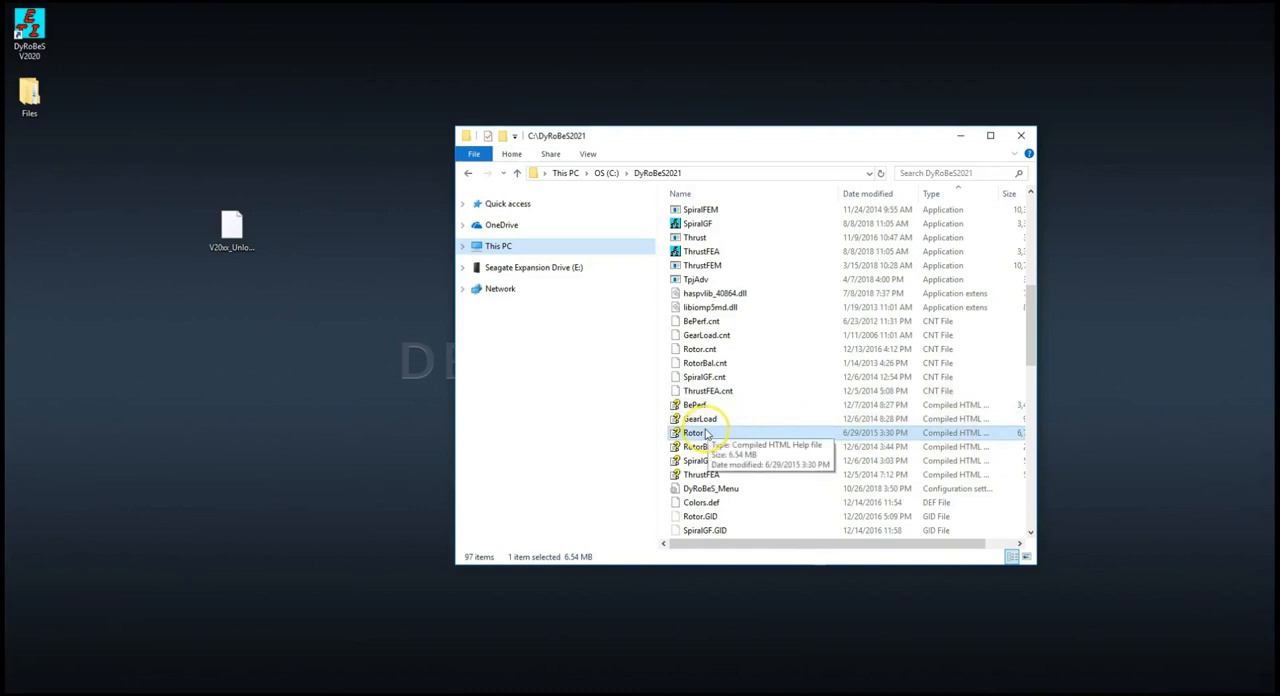
Open the Rotor compiled help file from C:\DyRoBeS2021 and go to Unit Systems.
double_click(693, 432)
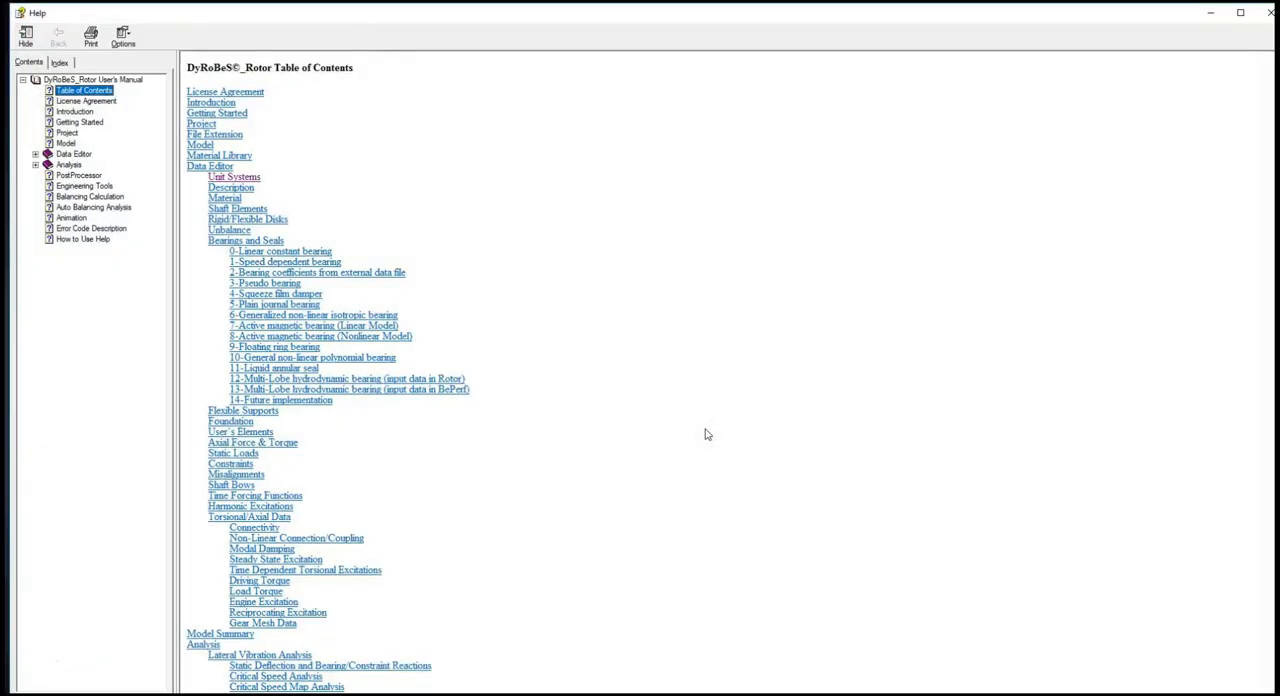
left_click(234, 176)
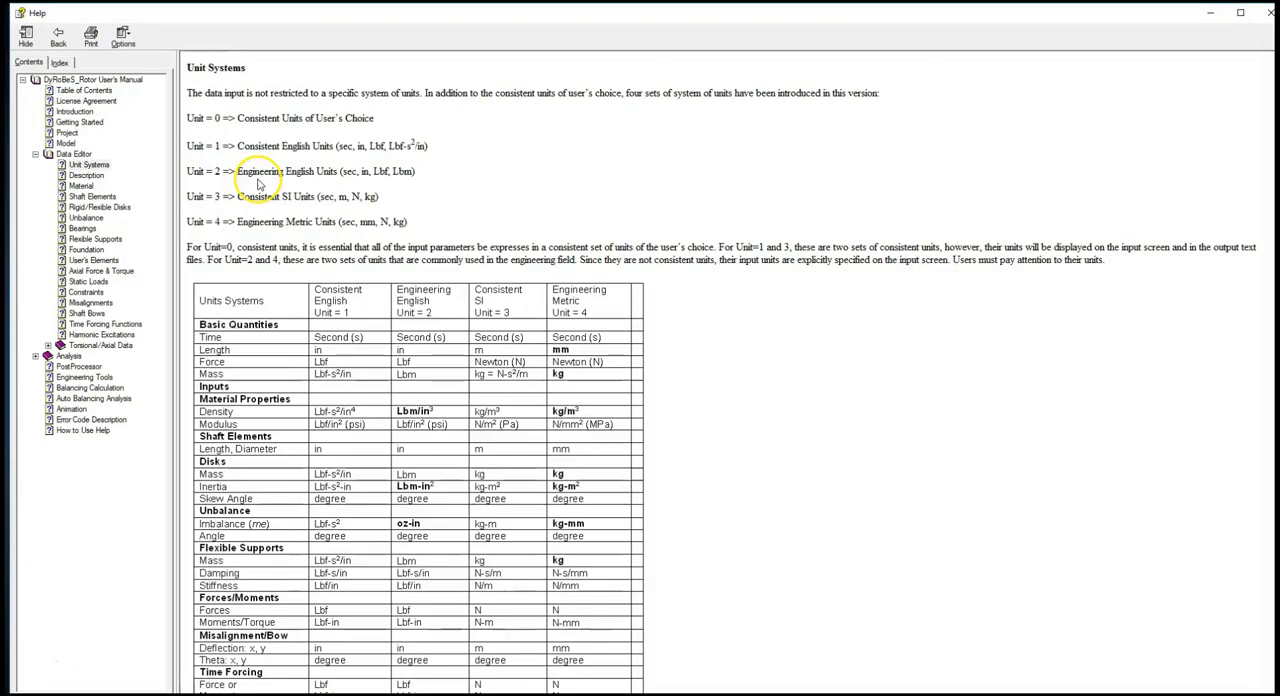
mouse_move(258, 184)
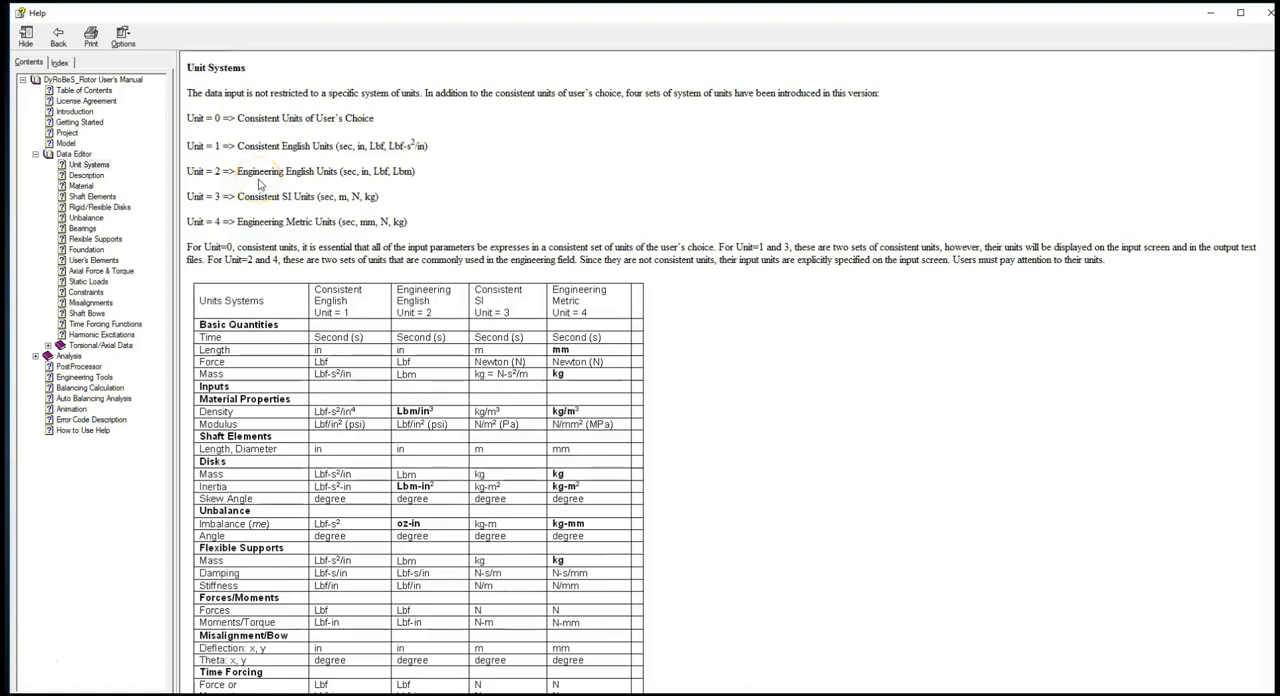
mouse_move(765, 117)
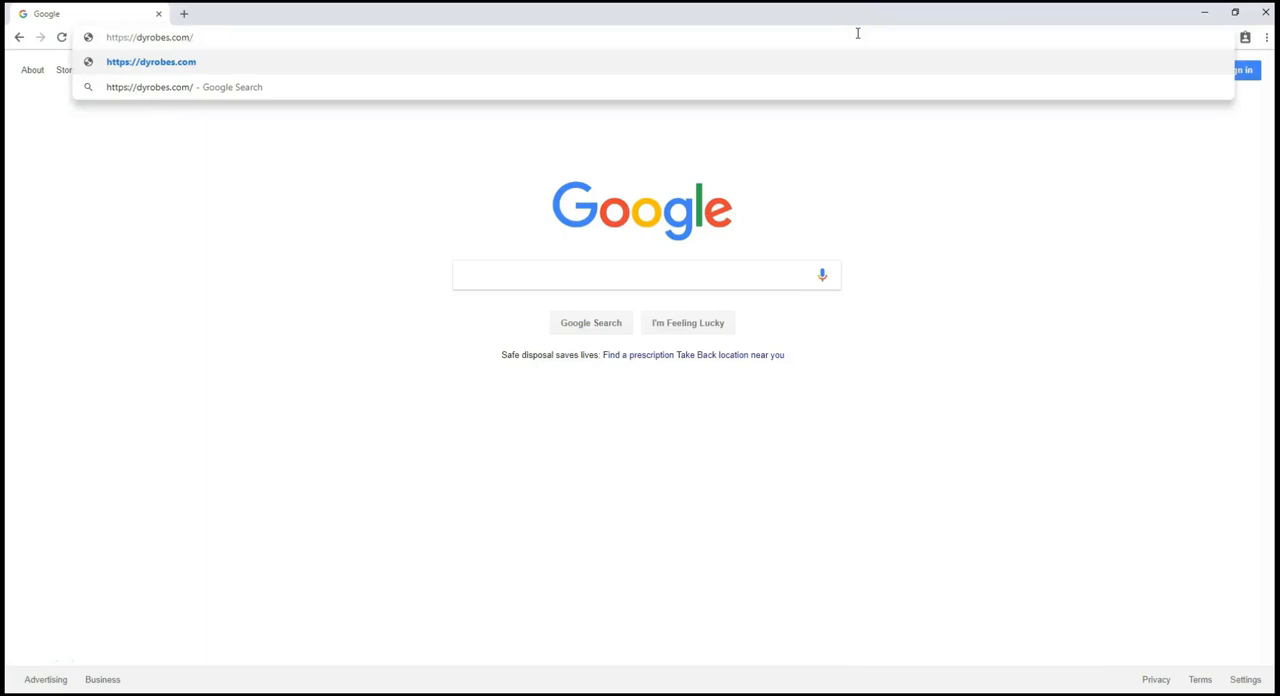
On dyrobes.com, go through Training > User Manuals to the BePerf Online viewer.
left_click(151, 62)
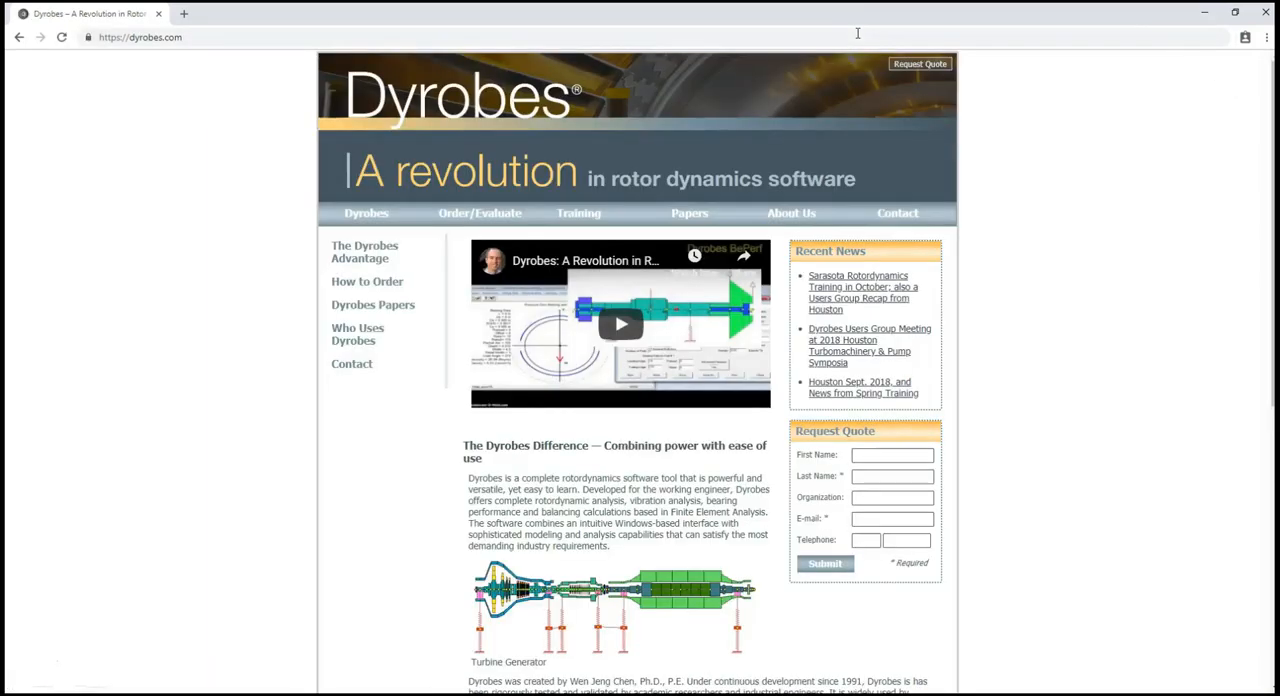
left_click(578, 213)
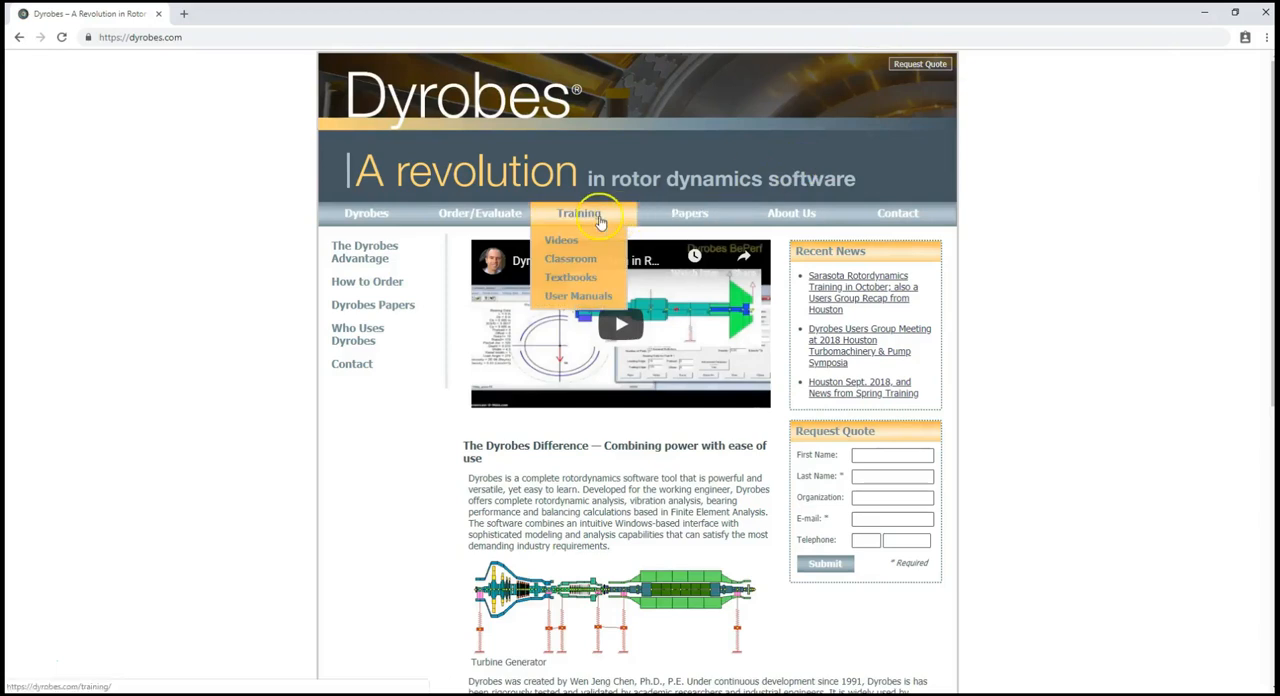
left_click(578, 295)
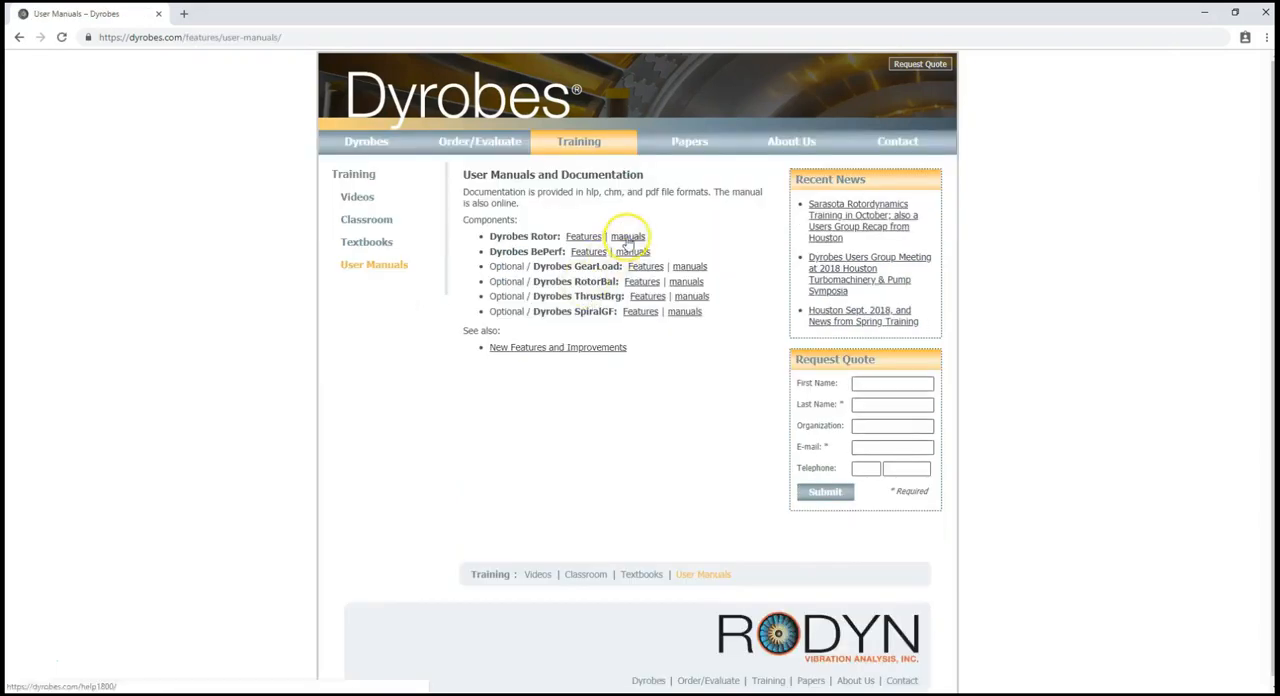
left_click(627, 237)
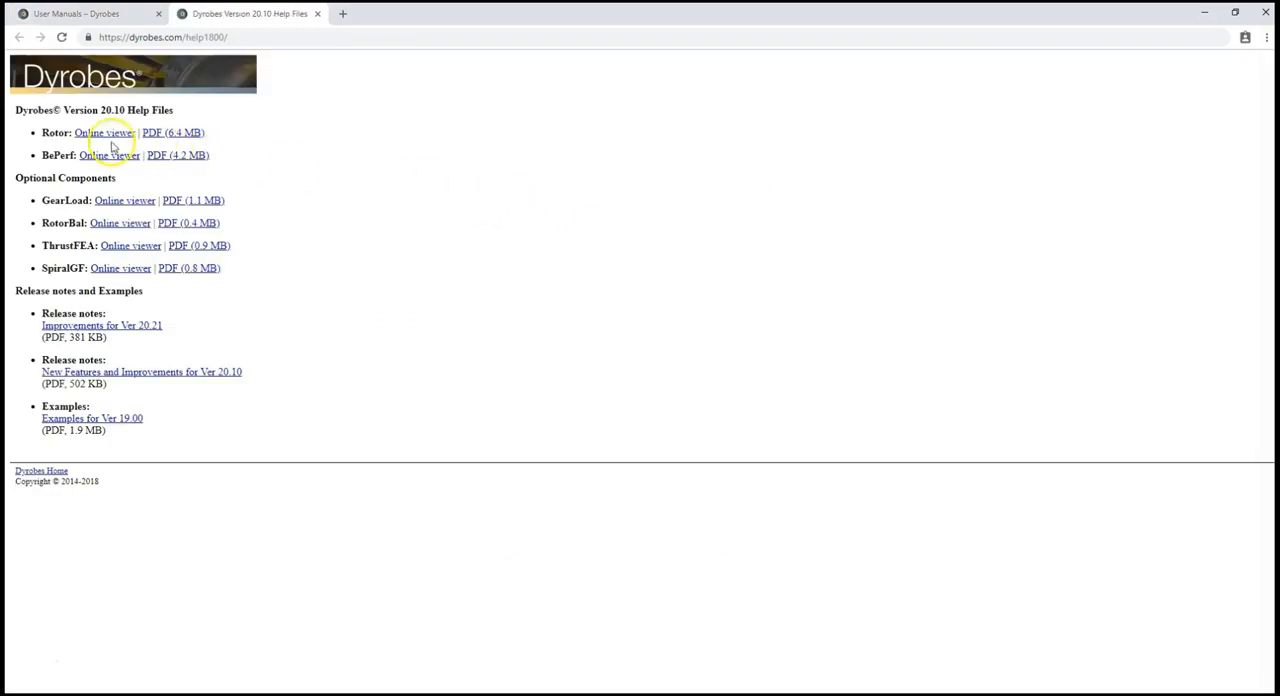
mouse_move(108, 155)
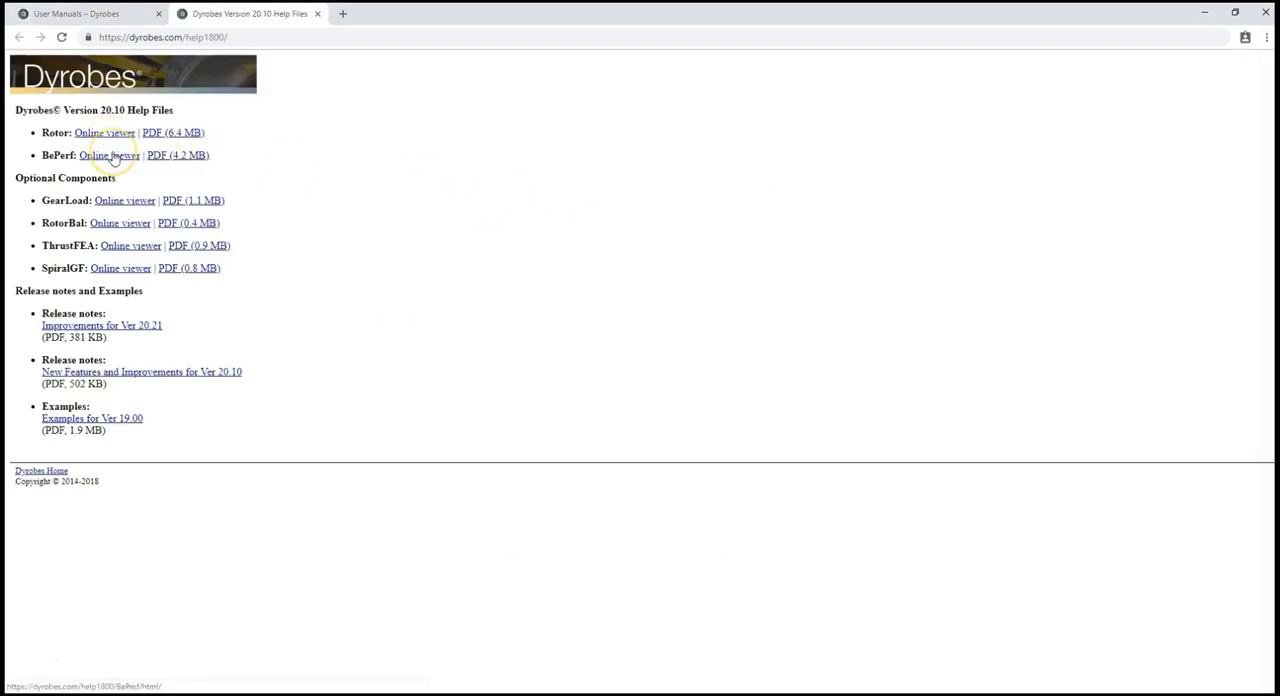
left_click(108, 155)
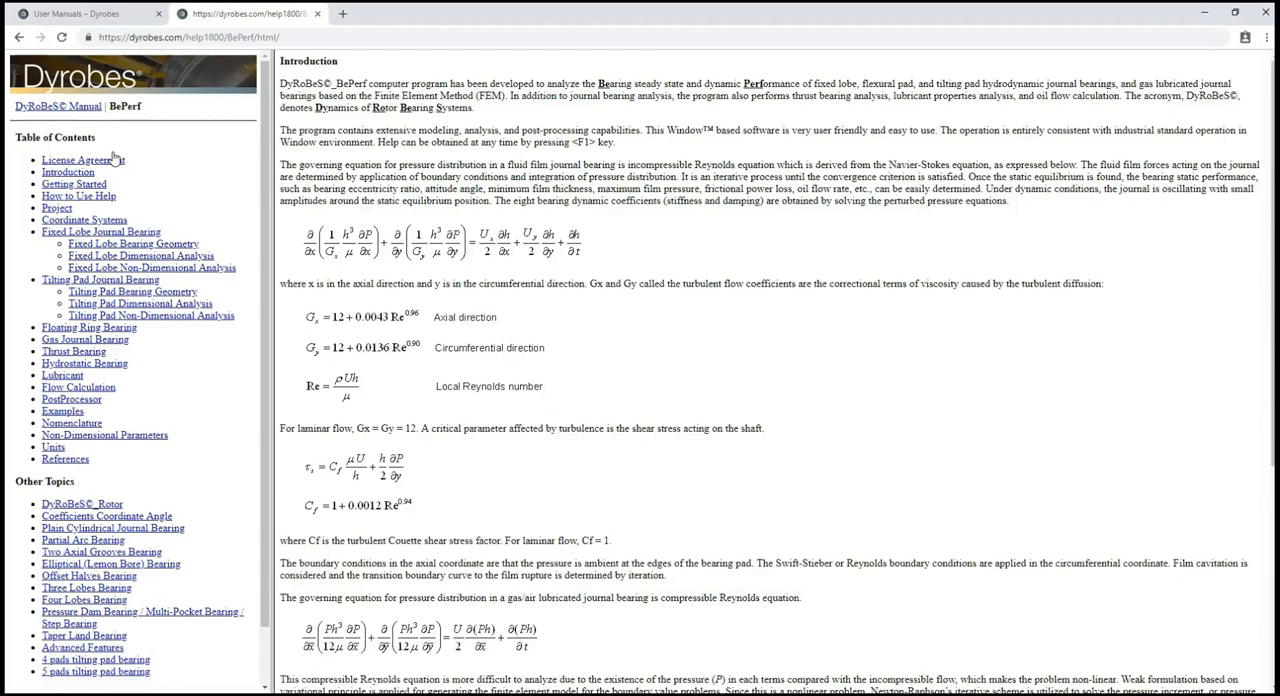